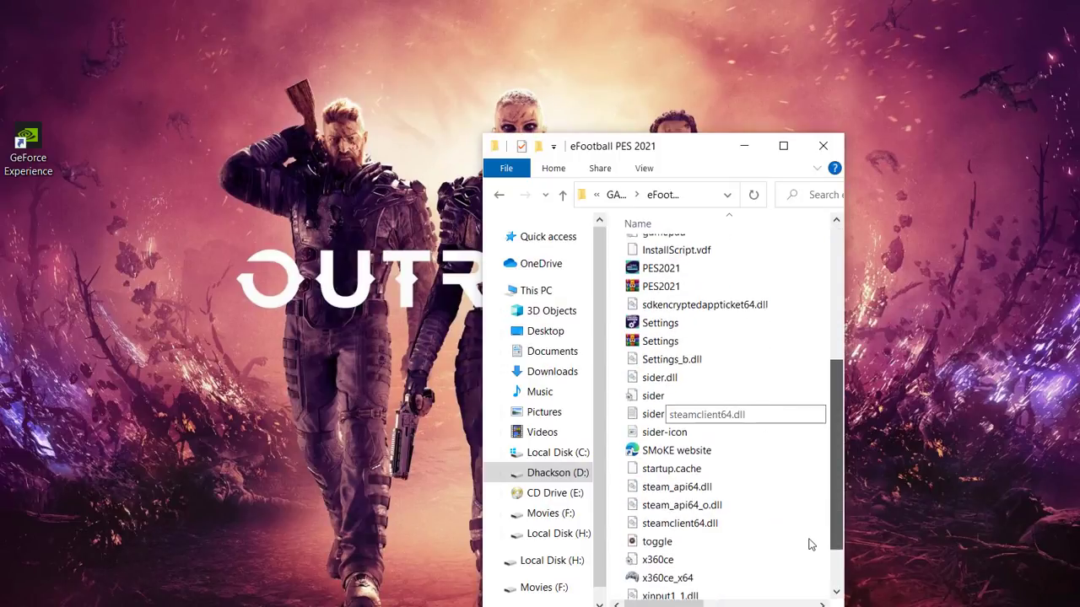
Launch the eFootball PES 2021 Settings tool from the game's installation folder
{"action": "left_click", "coordinate": [660, 322]}
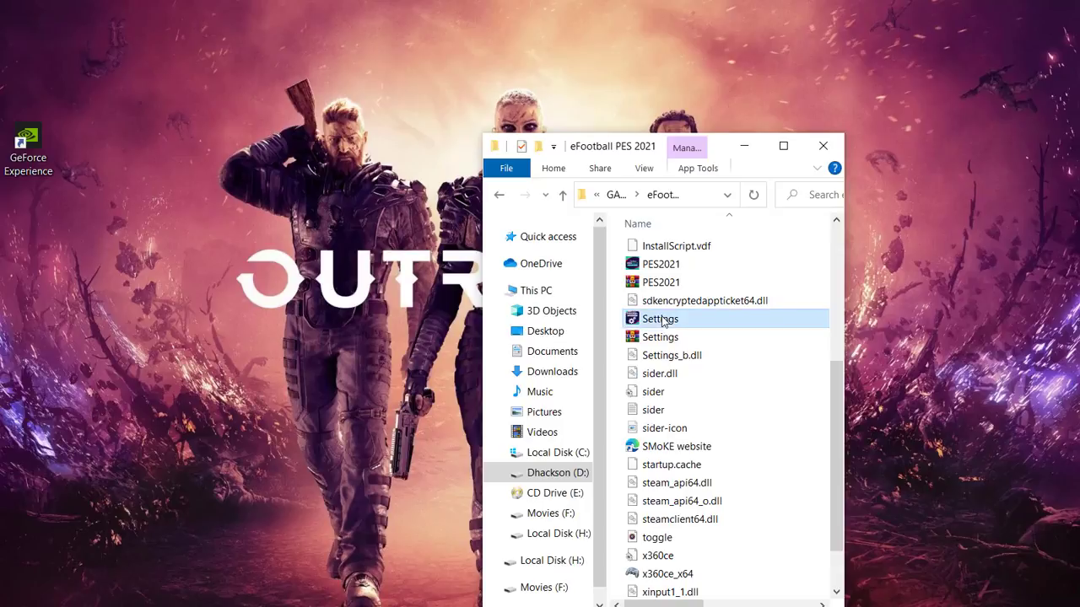
{"action": "double_click", "coordinate": [660, 319]}
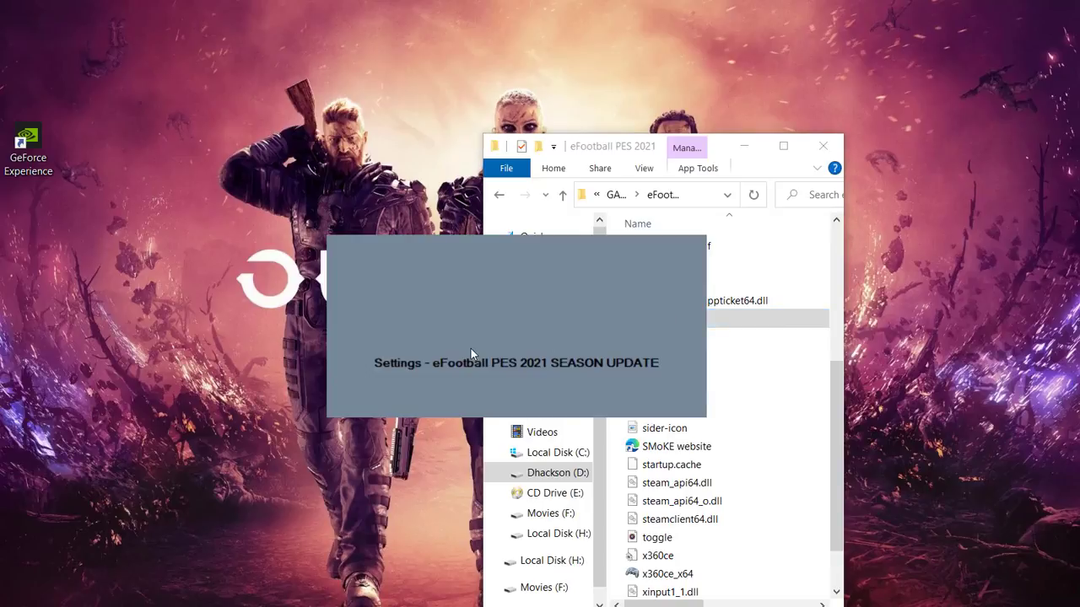
{"action": "mouse_move", "coordinate": [551, 376]}
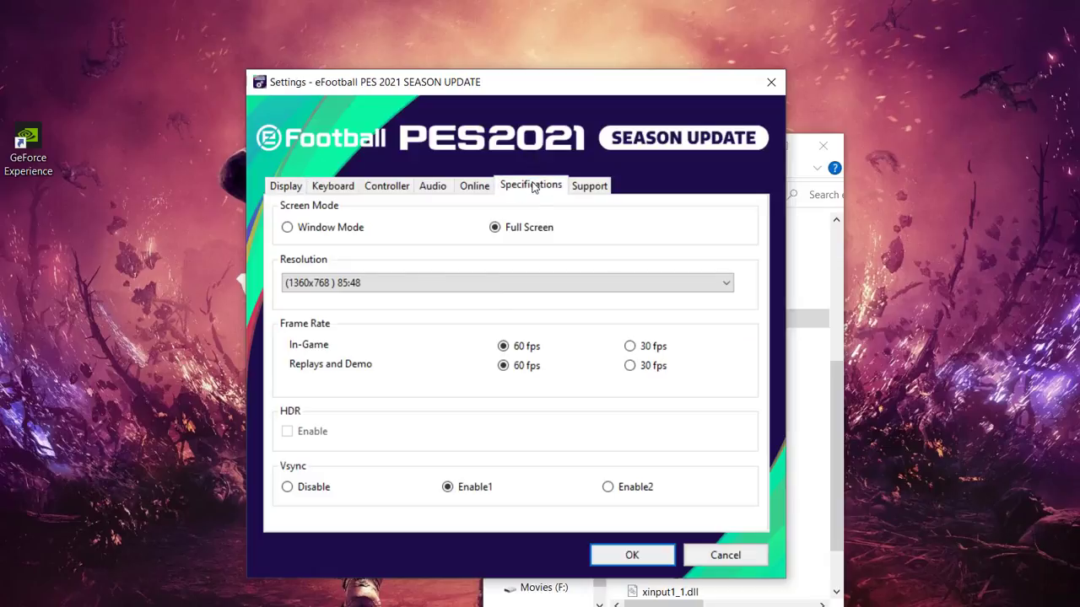
Review the Specifications ratings: Intel HD Graphics 530 GPU, CPU and VRAM Bad, RAM OK
{"action": "left_click", "coordinate": [529, 185]}
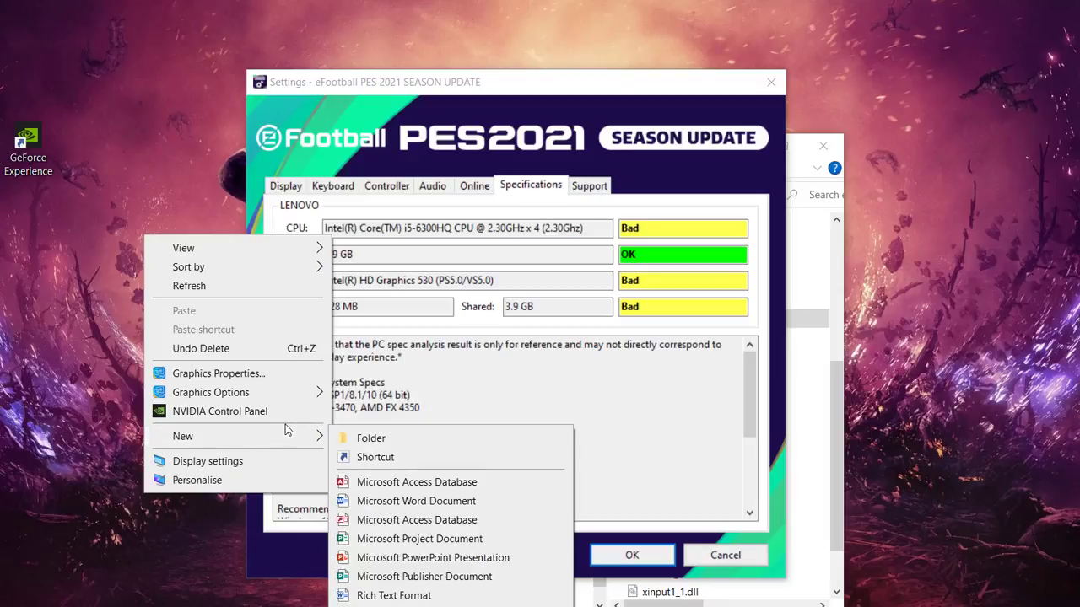
{"action": "left_click", "coordinate": [80, 371]}
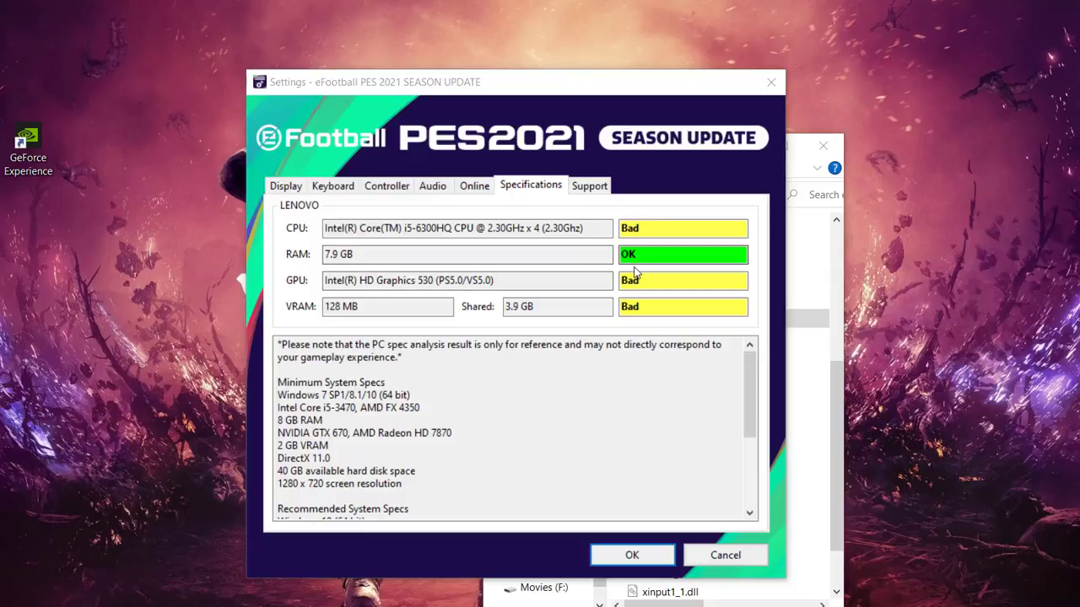
{"action": "mouse_move", "coordinate": [741, 115]}
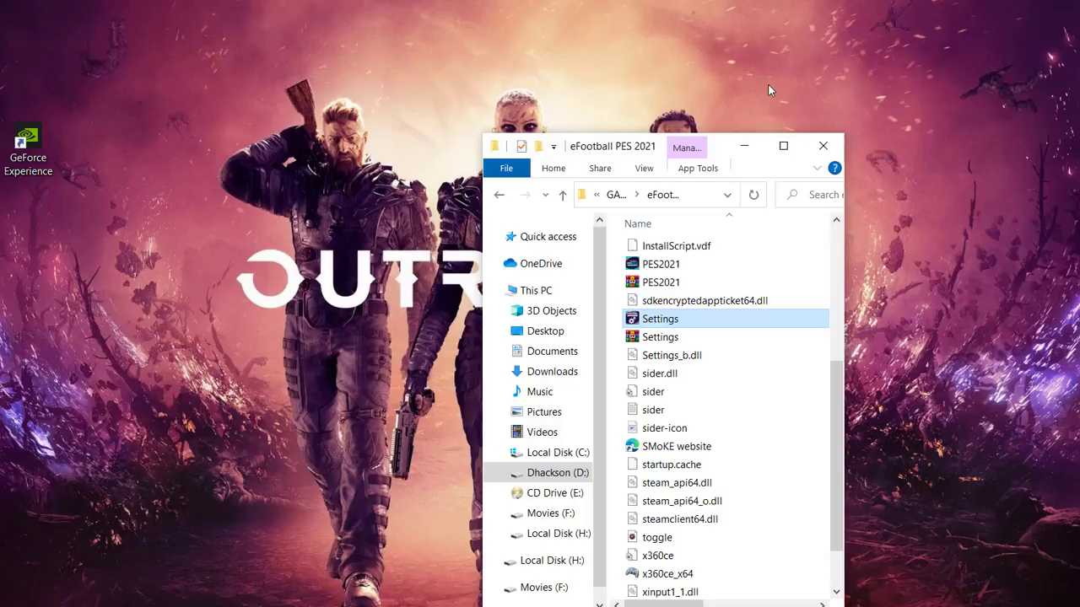
{"action": "mouse_move", "coordinate": [431, 63]}
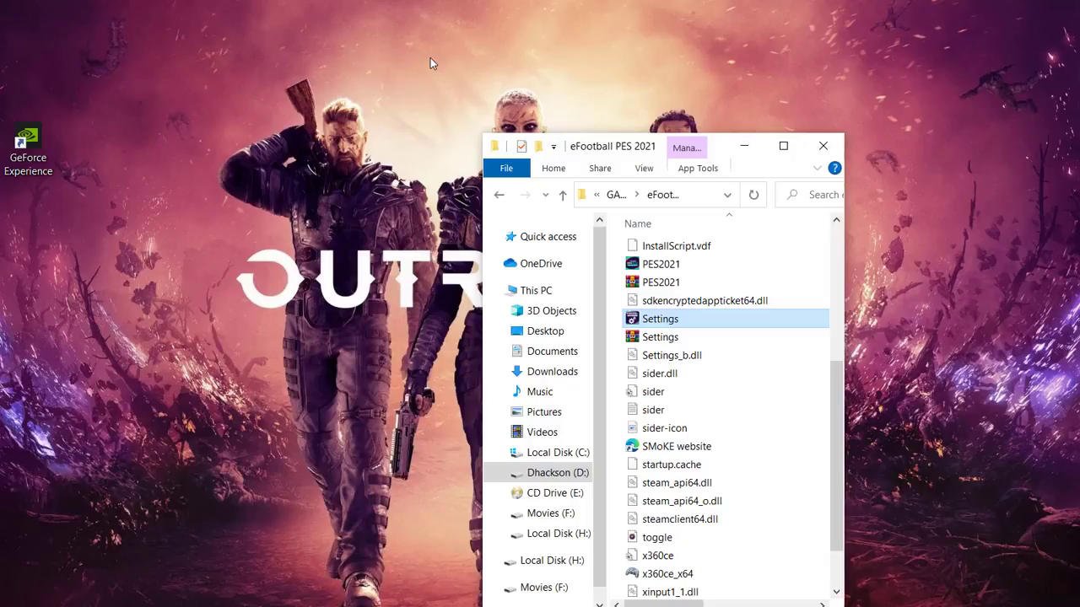
{"action": "mouse_move", "coordinate": [109, 93]}
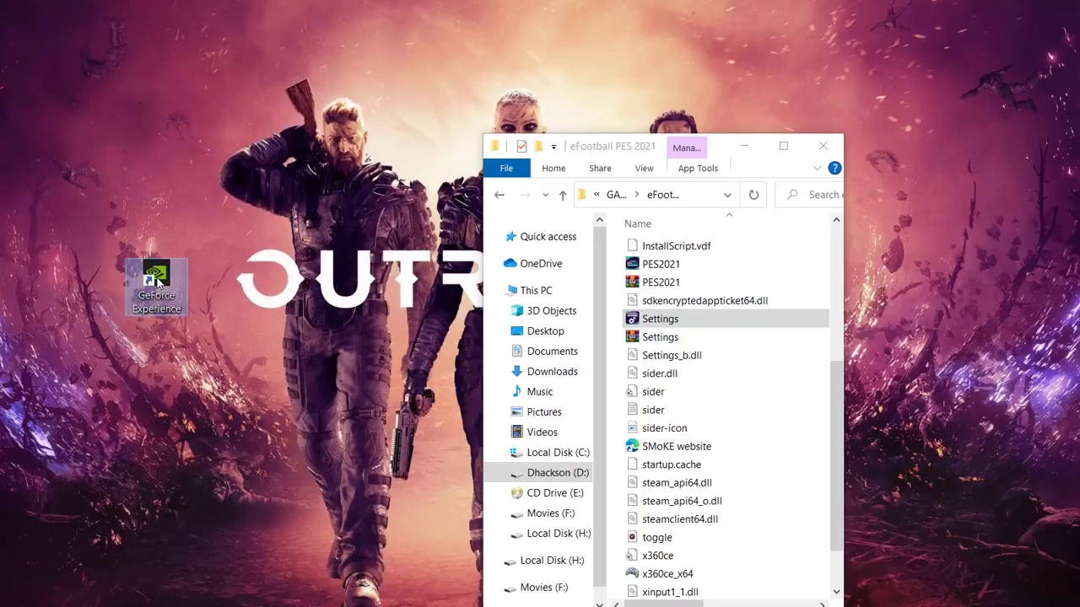
{"action": "mouse_move", "coordinate": [156, 283]}
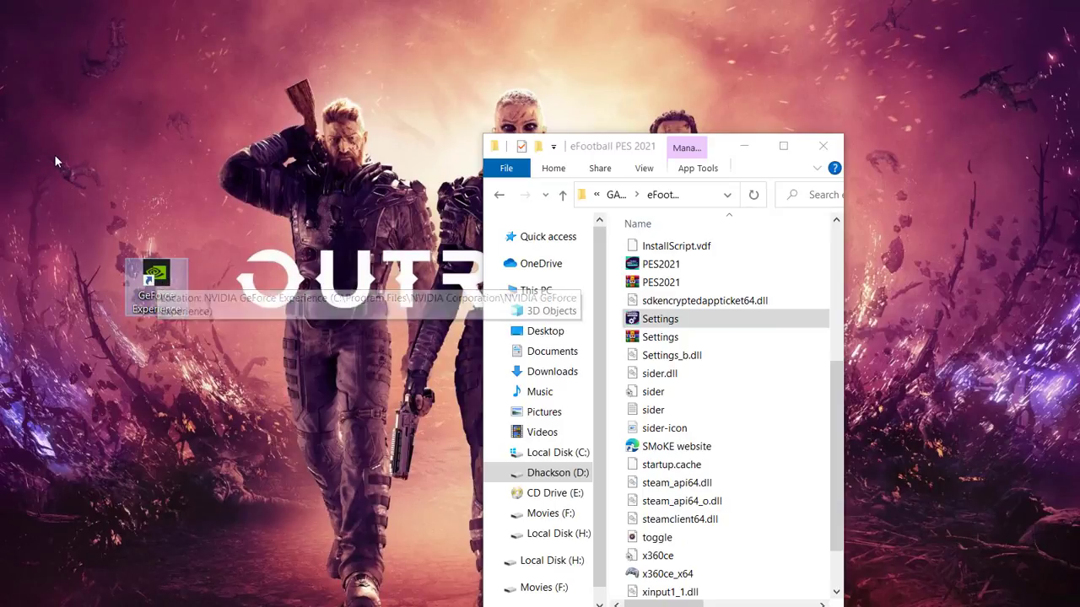
{"action": "mouse_move", "coordinate": [84, 198]}
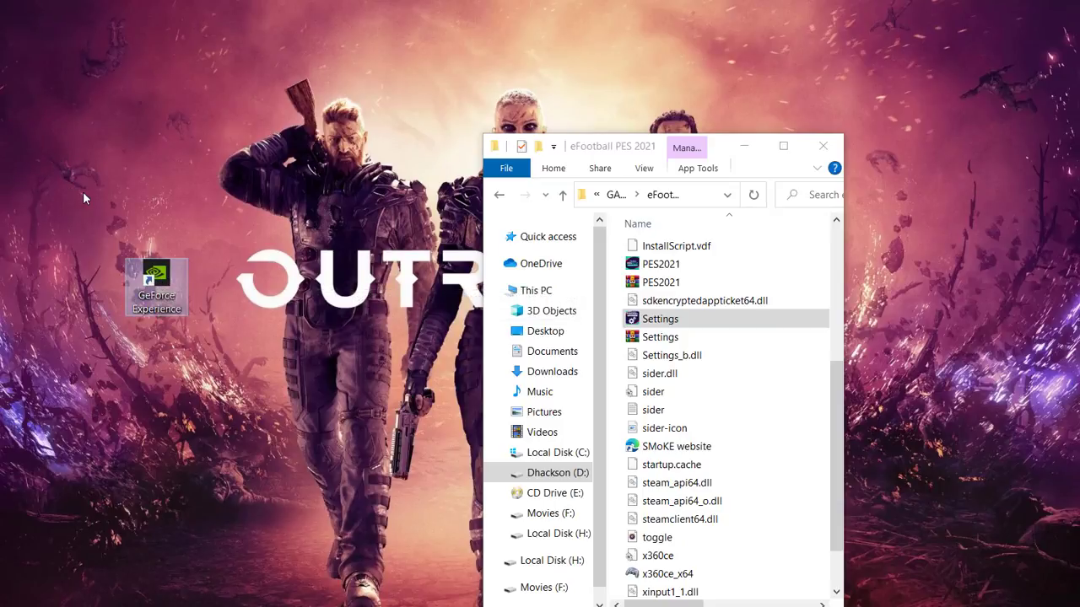
{"action": "mouse_move", "coordinate": [104, 212]}
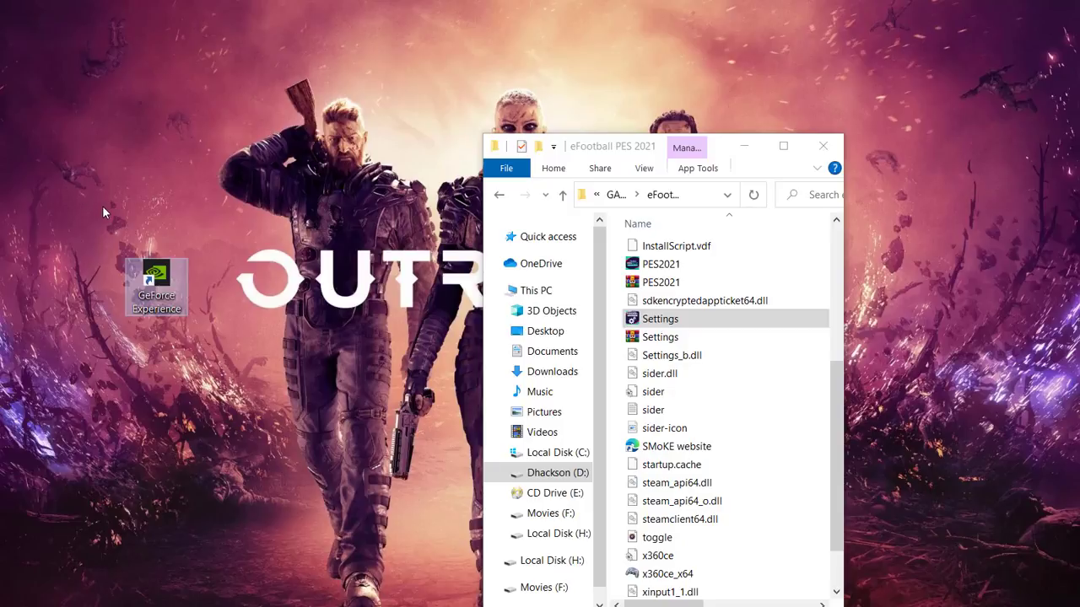
{"action": "mouse_move", "coordinate": [121, 352]}
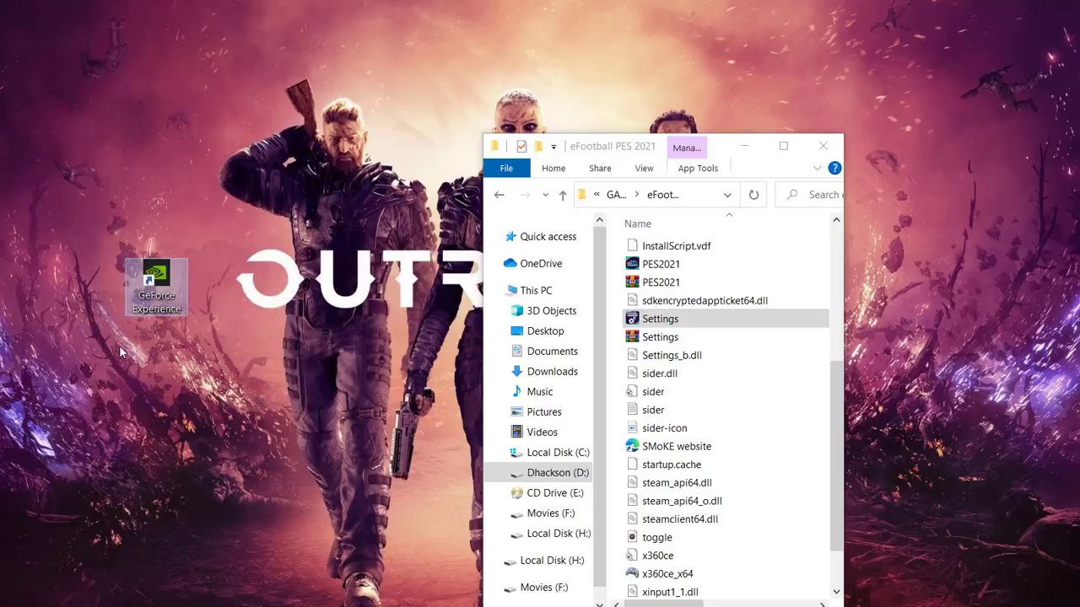
{"action": "mouse_move", "coordinate": [107, 221]}
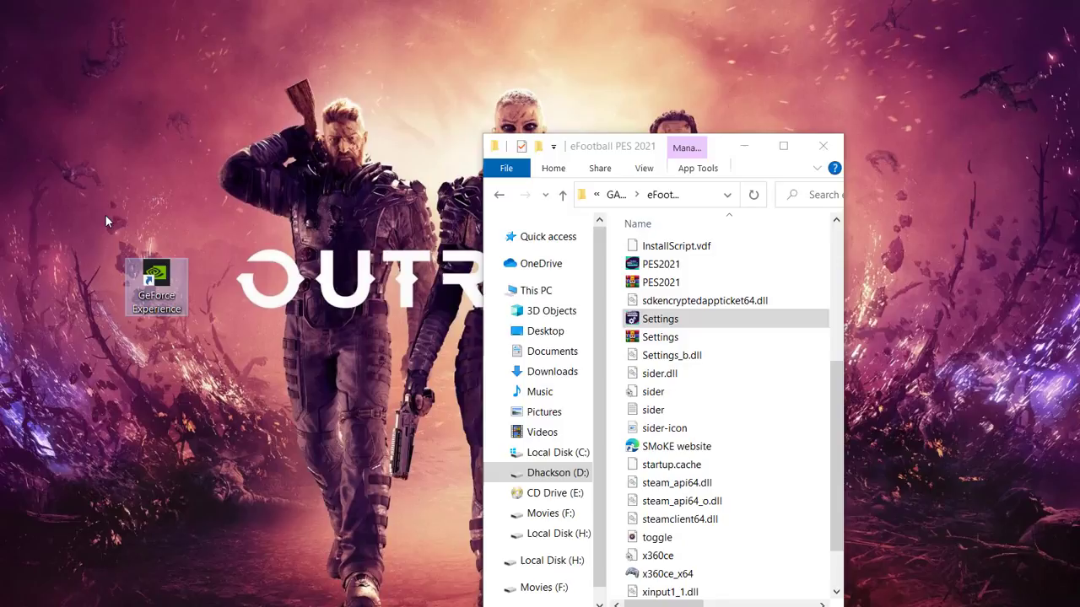
{"action": "mouse_move", "coordinate": [149, 330]}
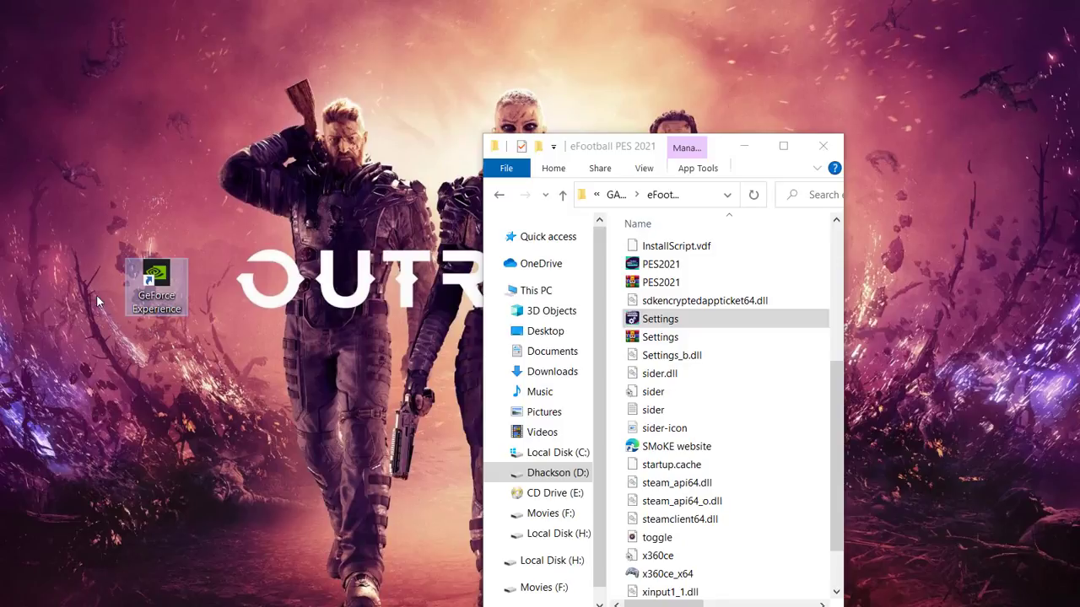
{"action": "mouse_move", "coordinate": [128, 311]}
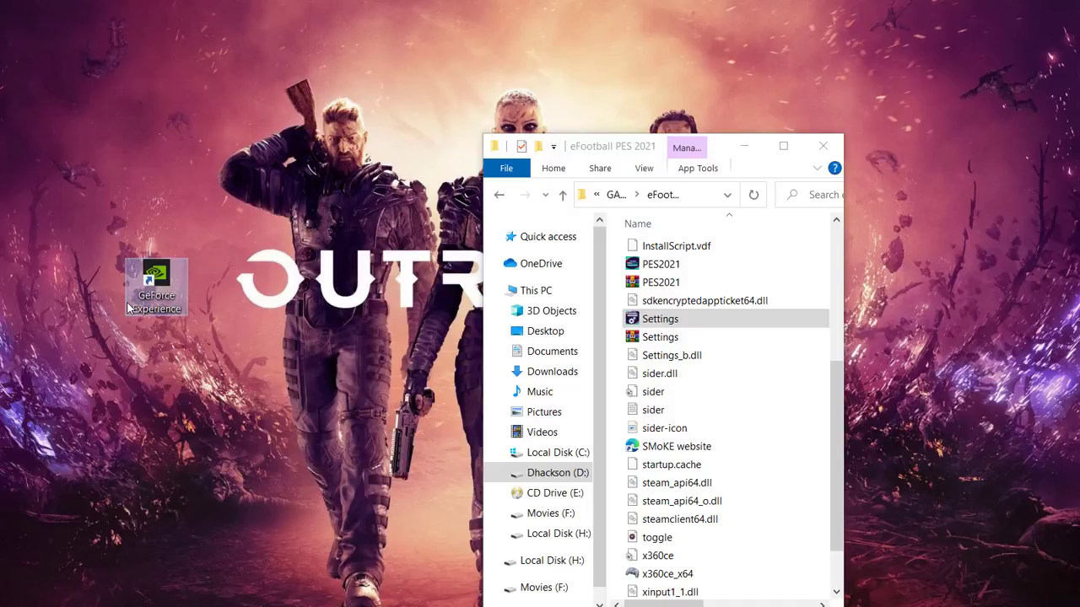
{"action": "mouse_move", "coordinate": [89, 240]}
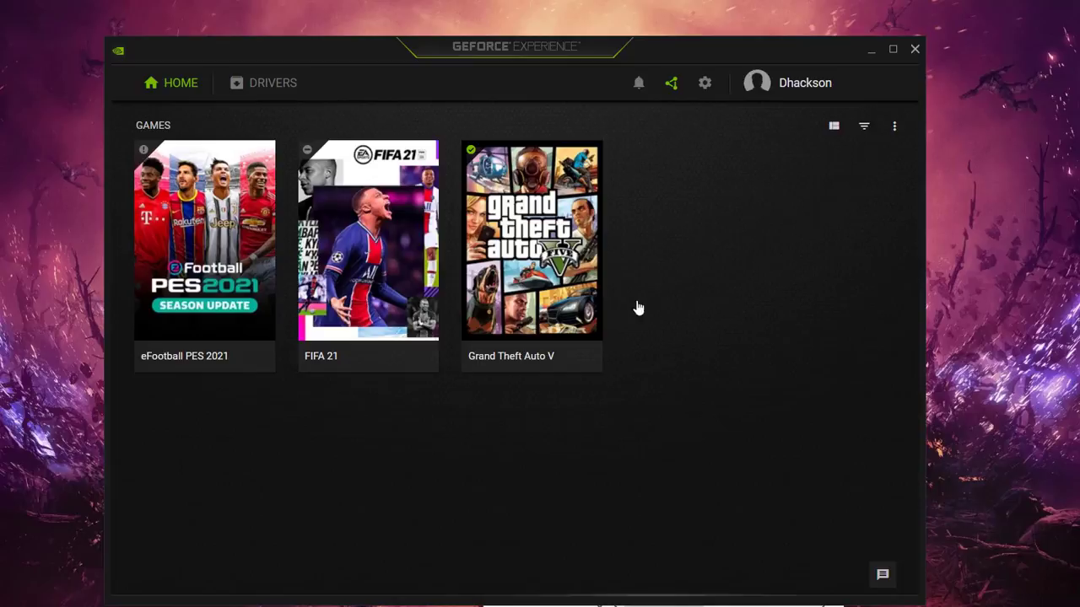
{"action": "mouse_move", "coordinate": [740, 348]}
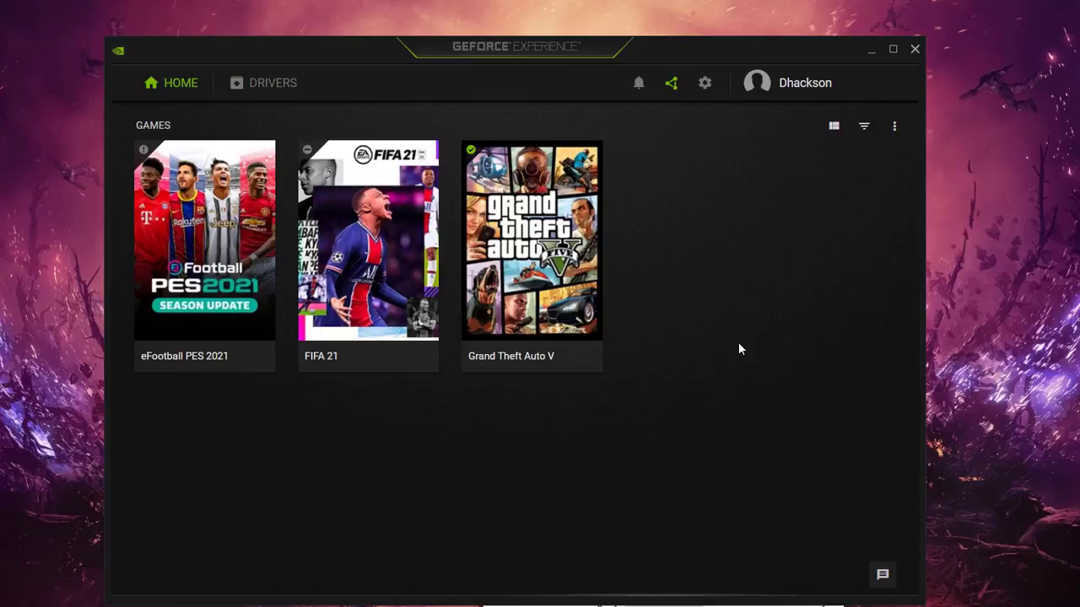
{"action": "mouse_move", "coordinate": [681, 221]}
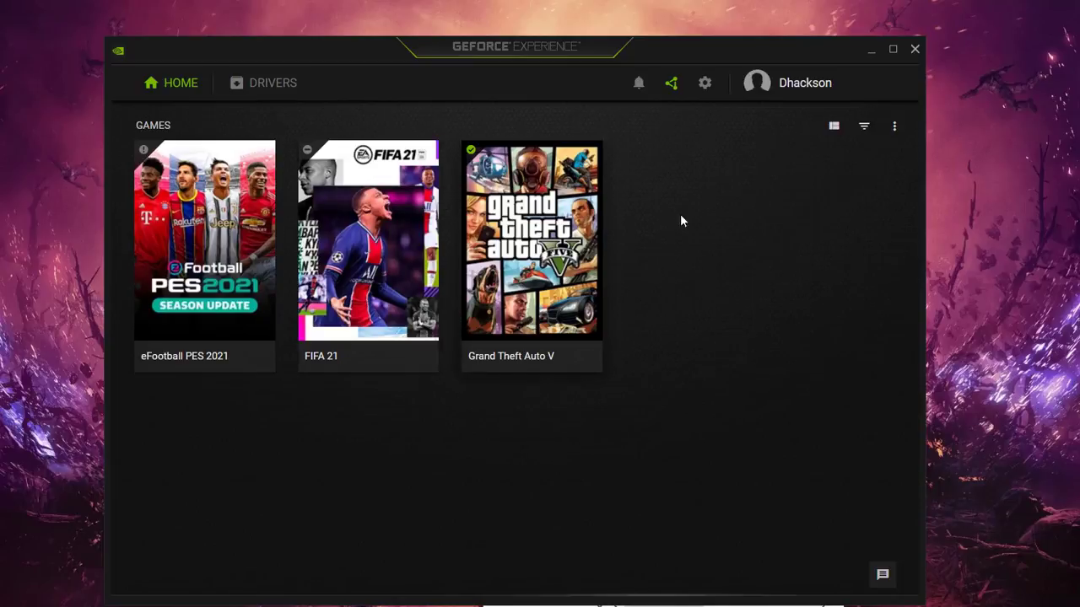
{"action": "mouse_move", "coordinate": [800, 332]}
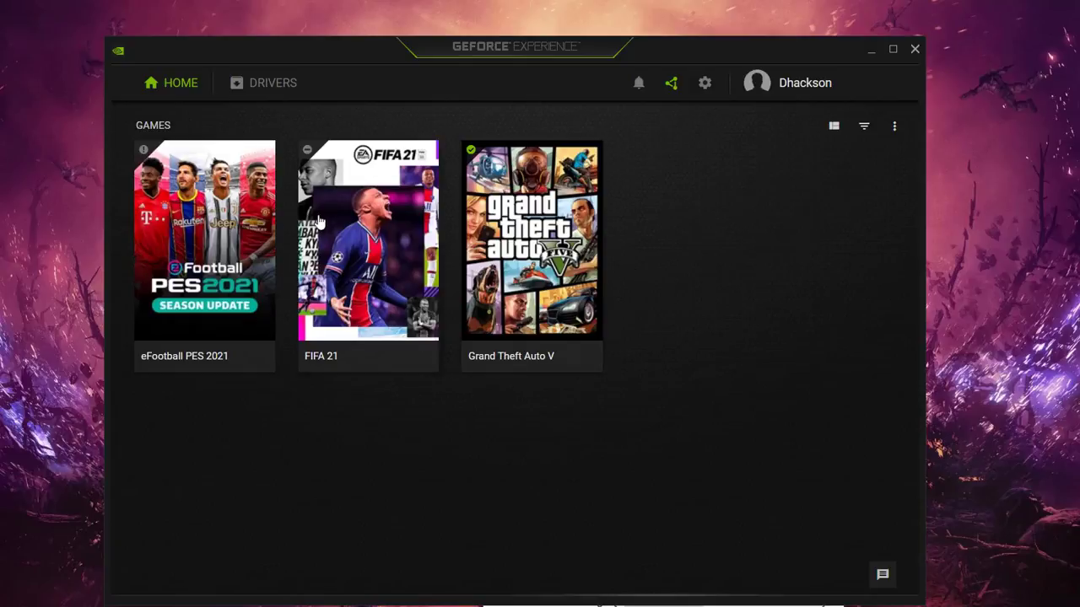
{"action": "mouse_move", "coordinate": [712, 353]}
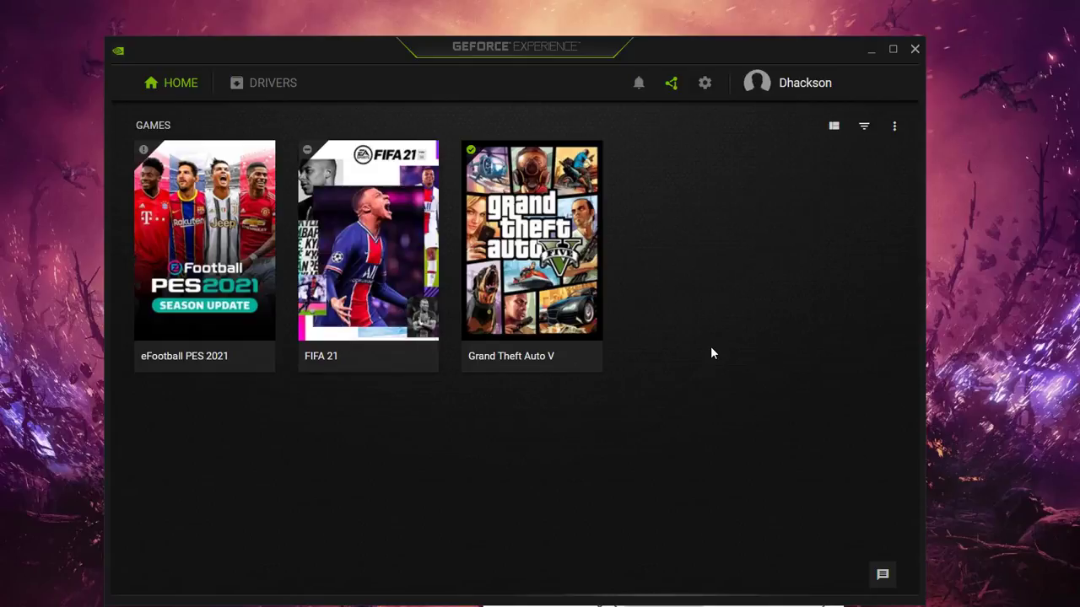
{"action": "mouse_move", "coordinate": [650, 291]}
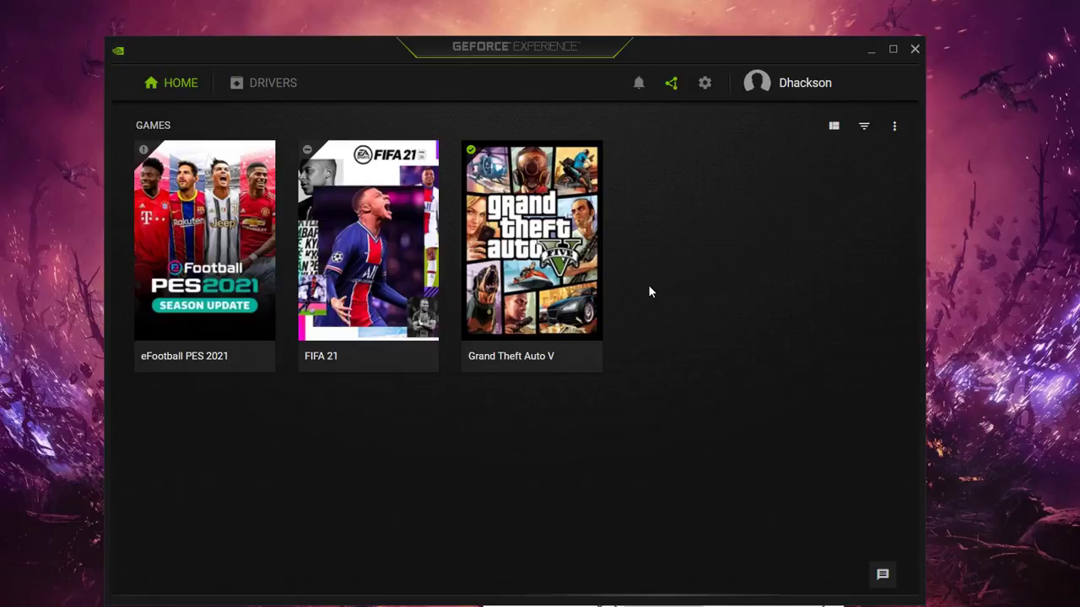
{"action": "mouse_move", "coordinate": [540, 66]}
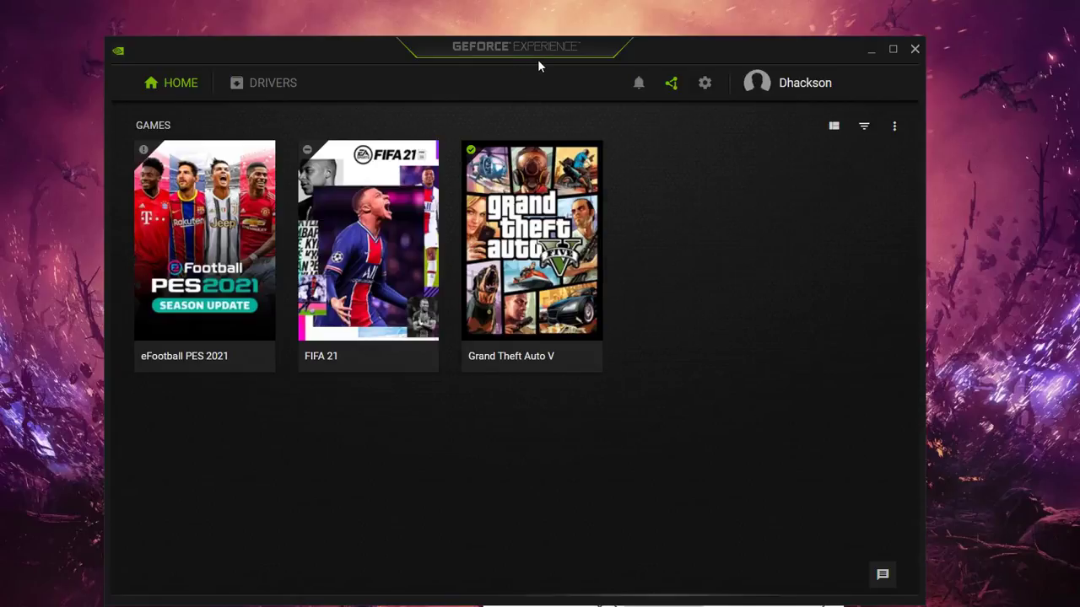
{"action": "mouse_move", "coordinate": [539, 63]}
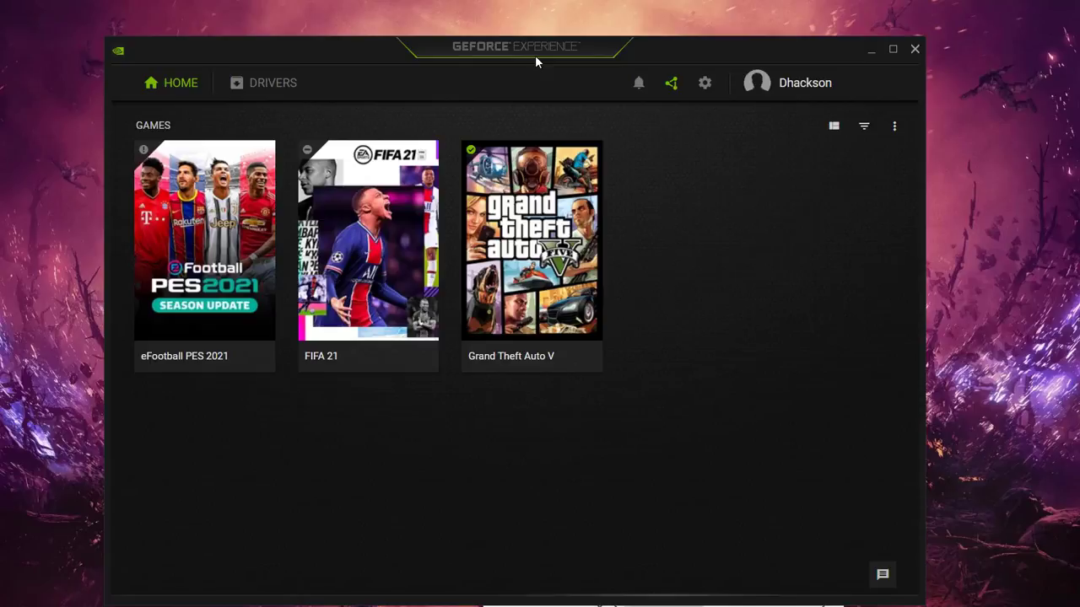
{"action": "mouse_move", "coordinate": [706, 106]}
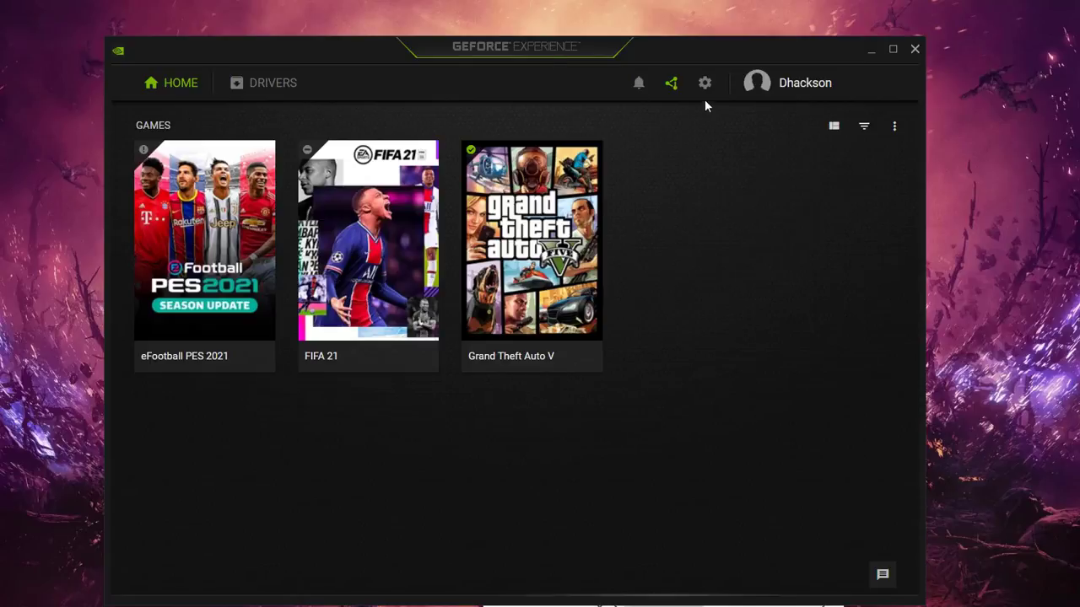
Go from the home game library to GeForce Experience's Games settings page
{"action": "left_click", "coordinate": [704, 83]}
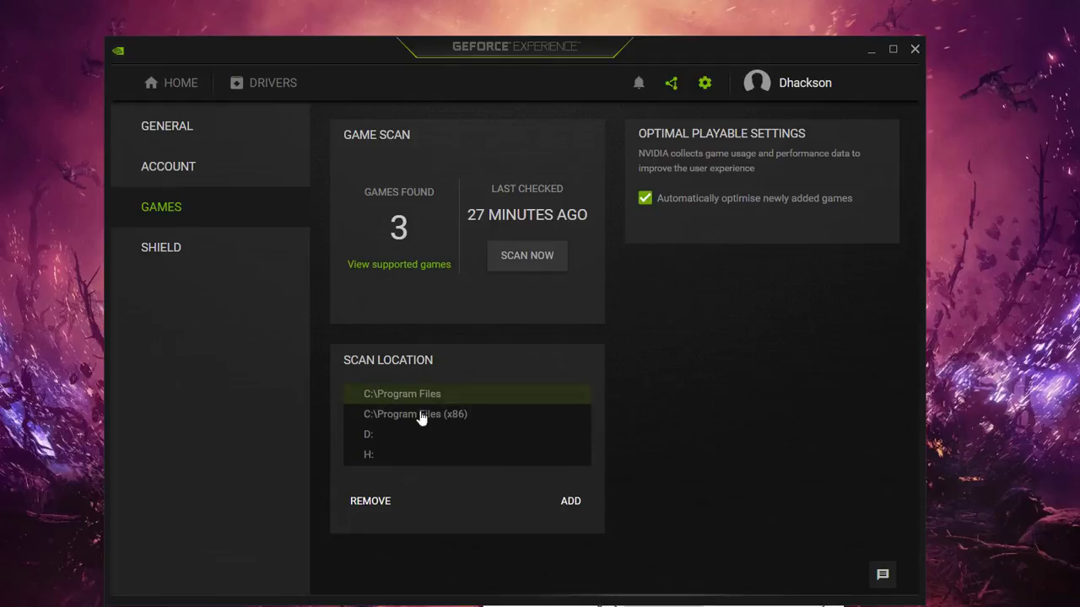
{"action": "mouse_move", "coordinate": [385, 417]}
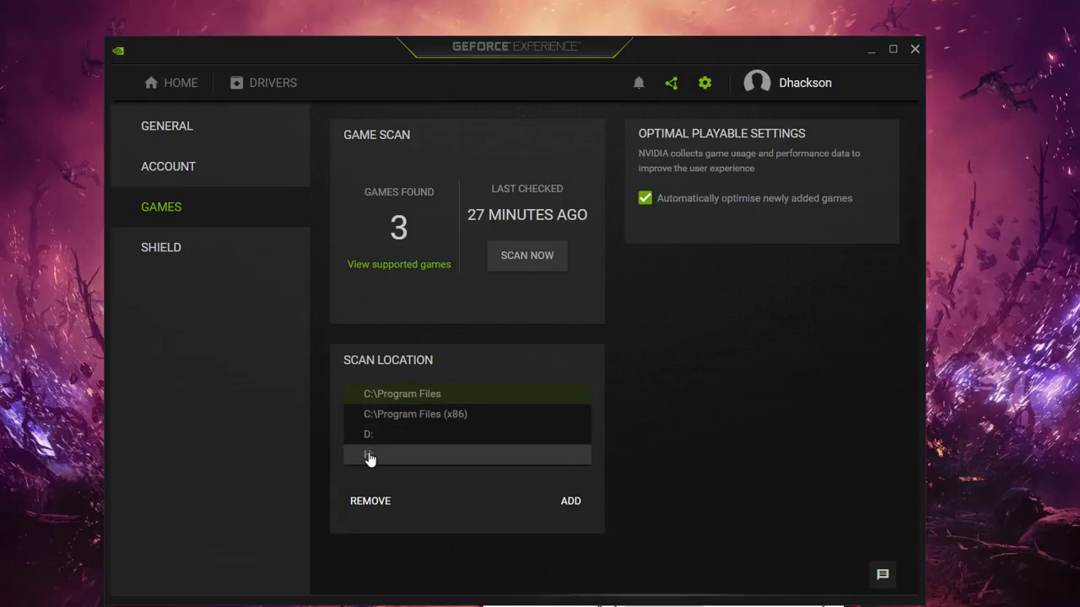
{"action": "mouse_move", "coordinate": [445, 490]}
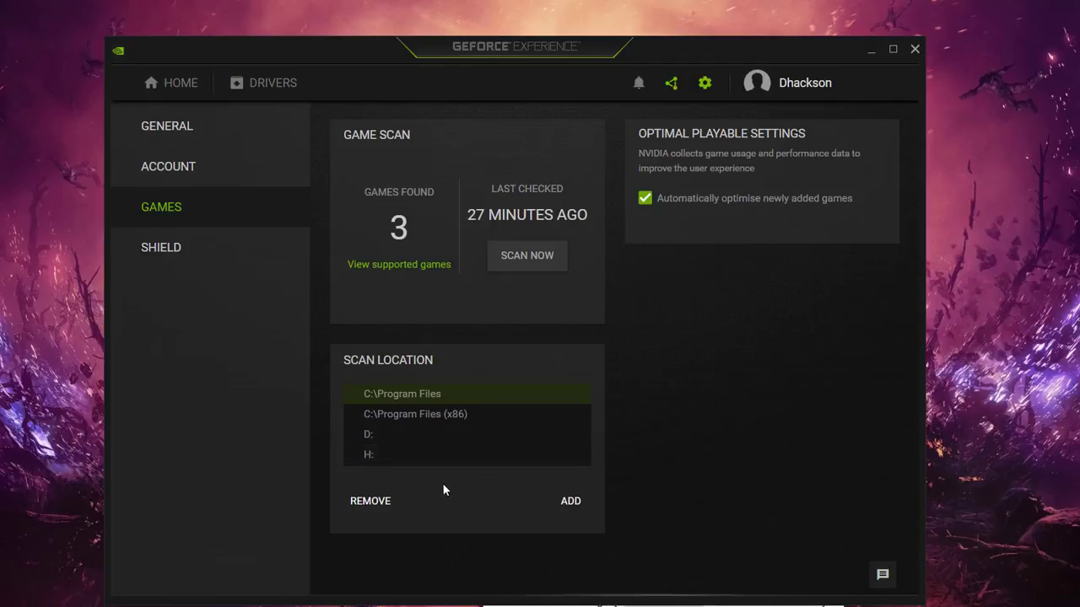
{"action": "mouse_move", "coordinate": [570, 502]}
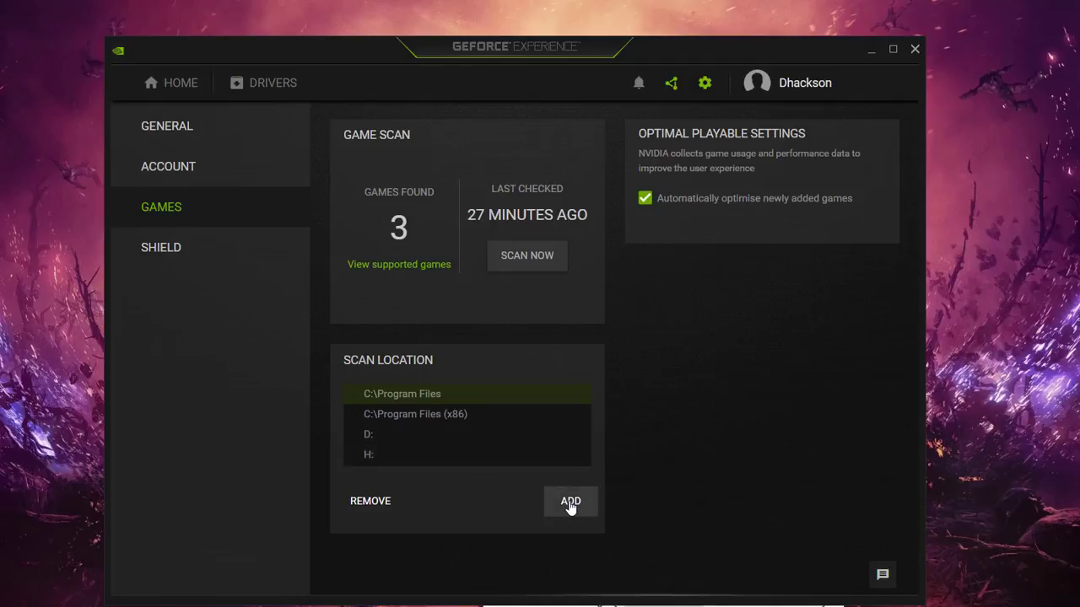
Start adding a new scan location to bring up the Select Folder dialog
{"action": "left_click", "coordinate": [571, 501]}
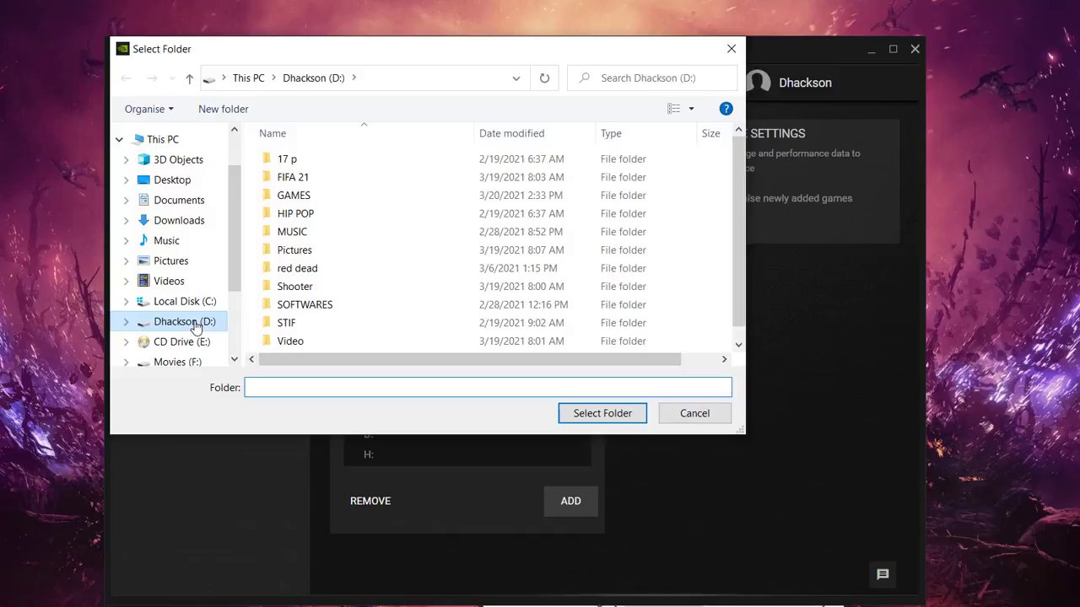
Add D:\ and H:\ as game scan locations and run a new scan
{"action": "left_click", "coordinate": [184, 321]}
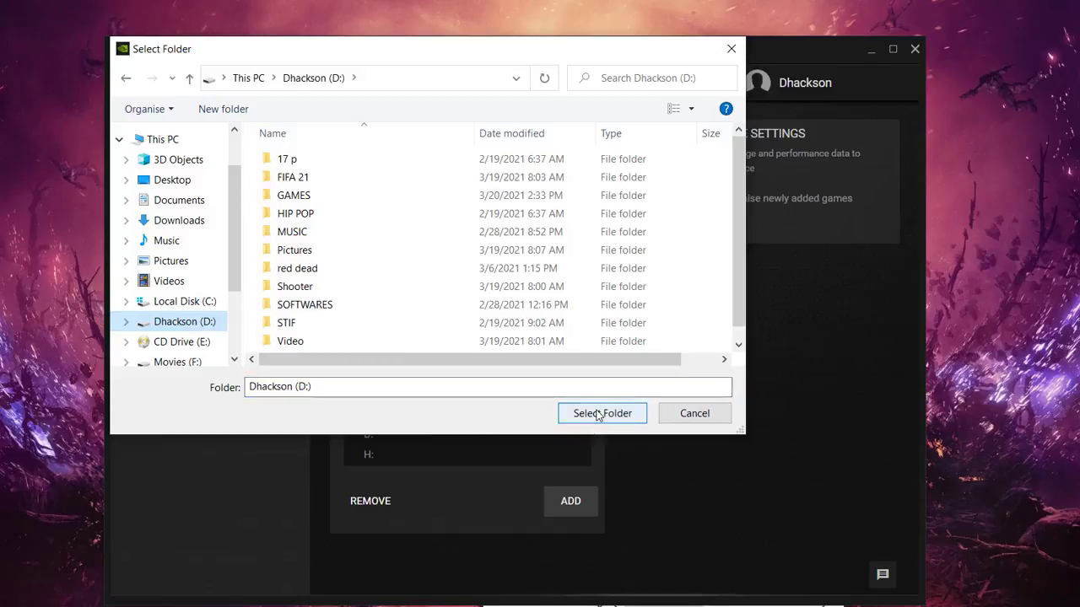
{"action": "left_click", "coordinate": [603, 414]}
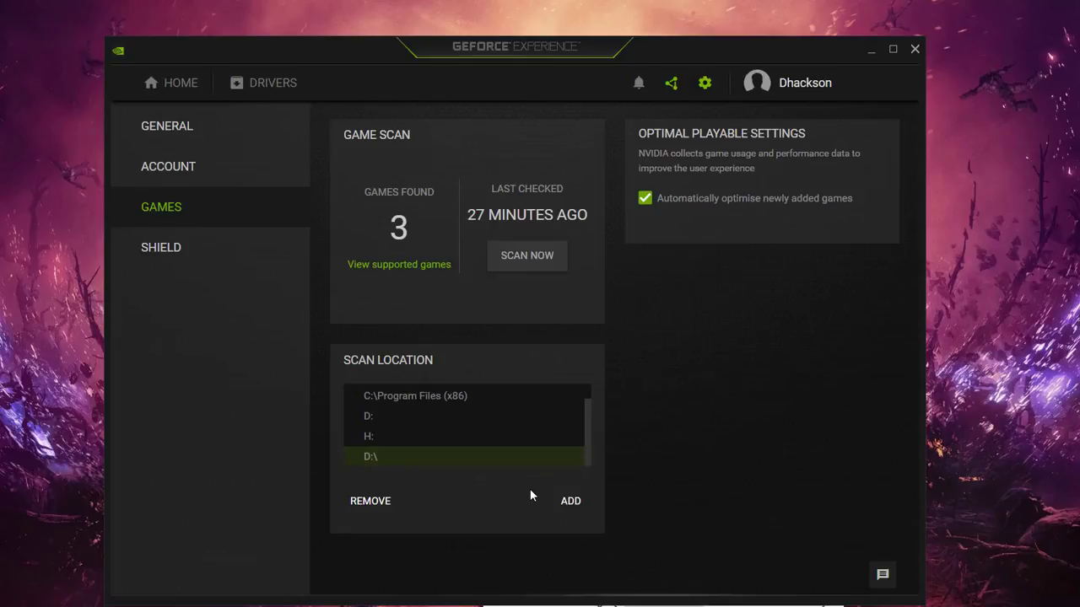
{"action": "left_click", "coordinate": [570, 500]}
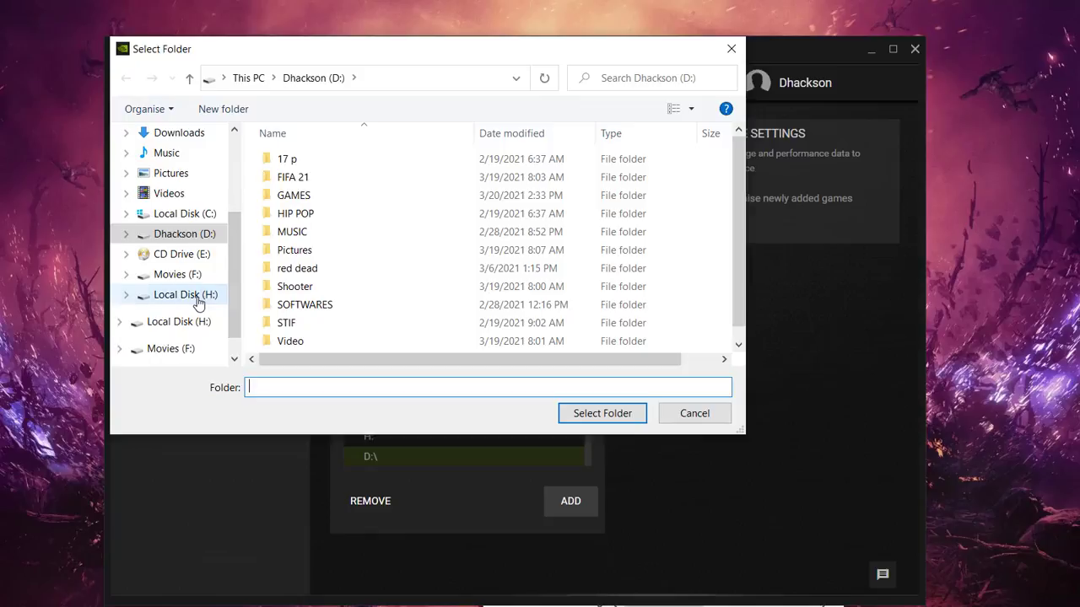
{"action": "left_click", "coordinate": [183, 294]}
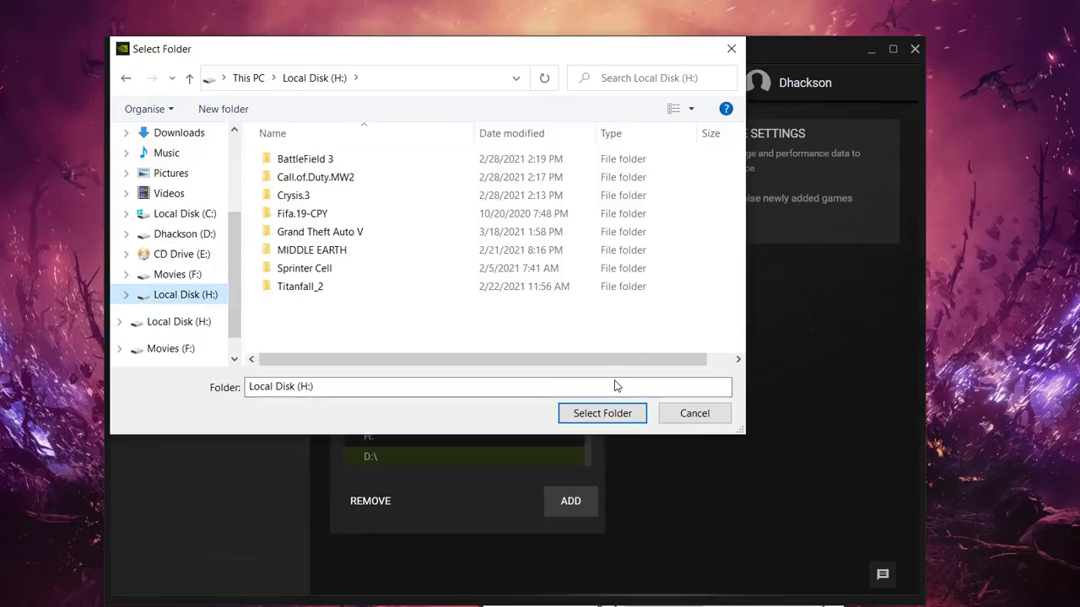
{"action": "left_click", "coordinate": [602, 412]}
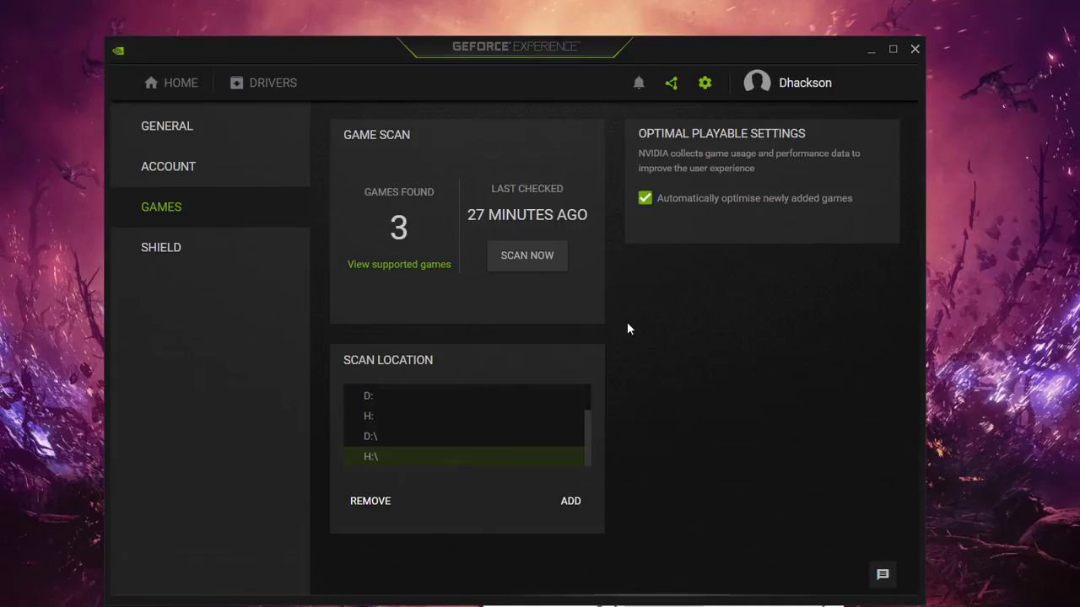
{"action": "mouse_move", "coordinate": [526, 255]}
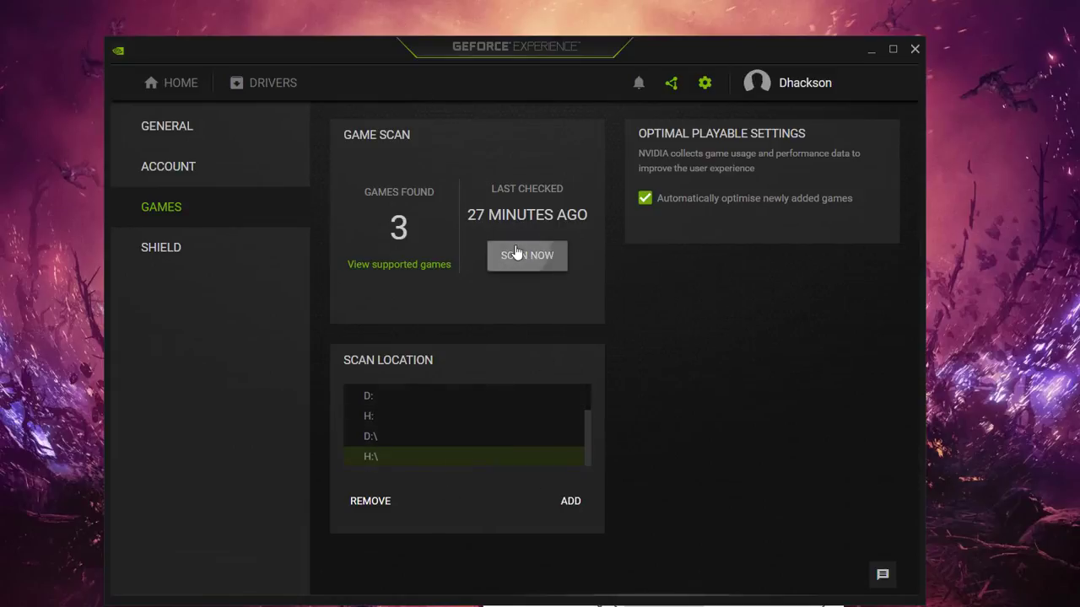
{"action": "left_click", "coordinate": [179, 83]}
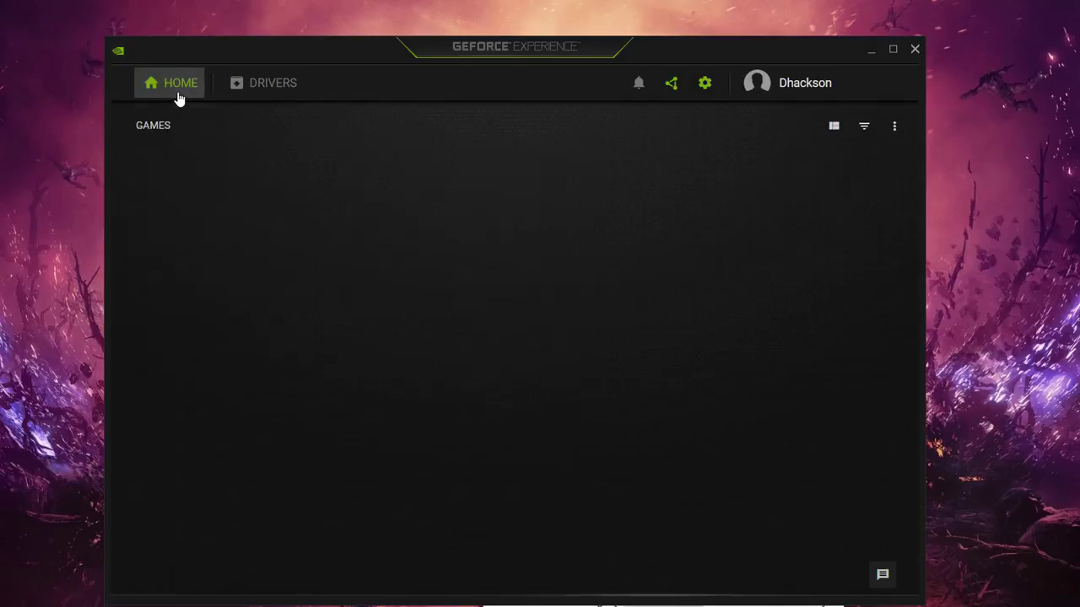
View details for eFootball PES 2021 and Grand Theft Auto V, returning to the library
{"action": "left_click", "coordinate": [180, 81]}
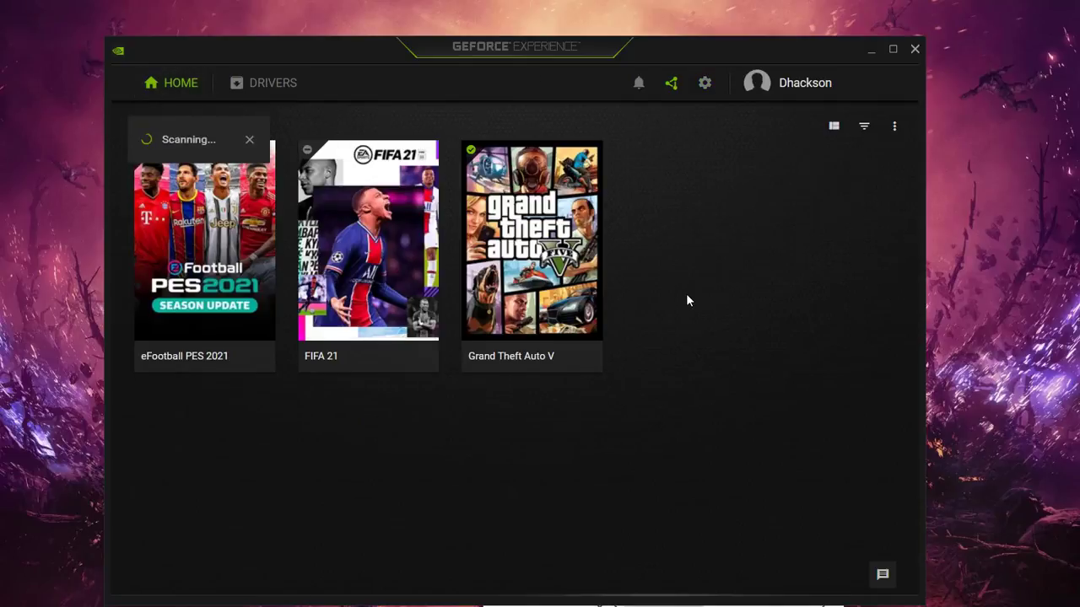
{"action": "mouse_move", "coordinate": [321, 417]}
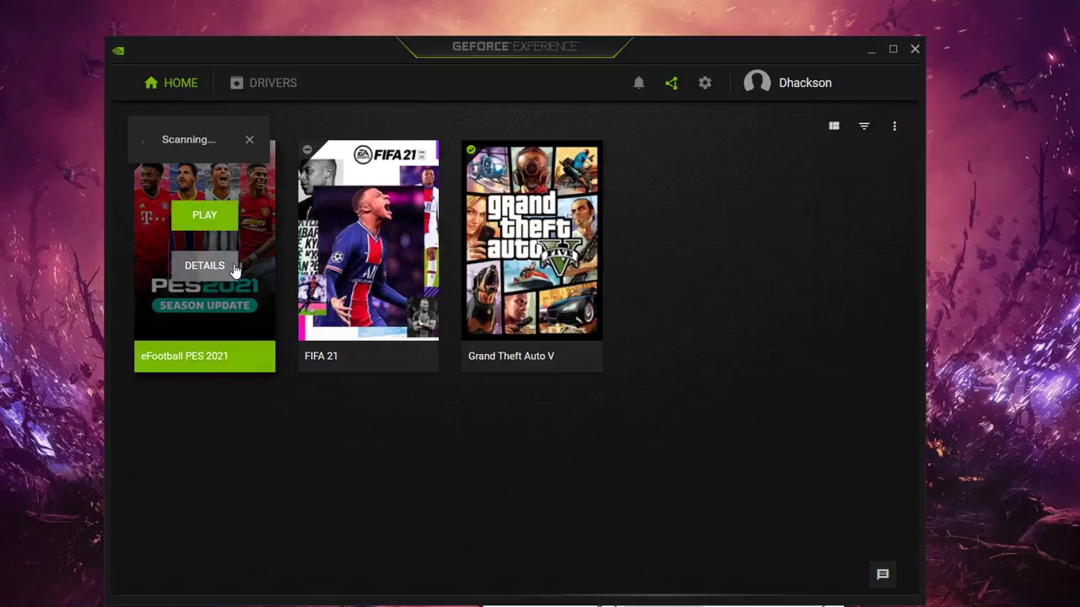
{"action": "left_click", "coordinate": [204, 264]}
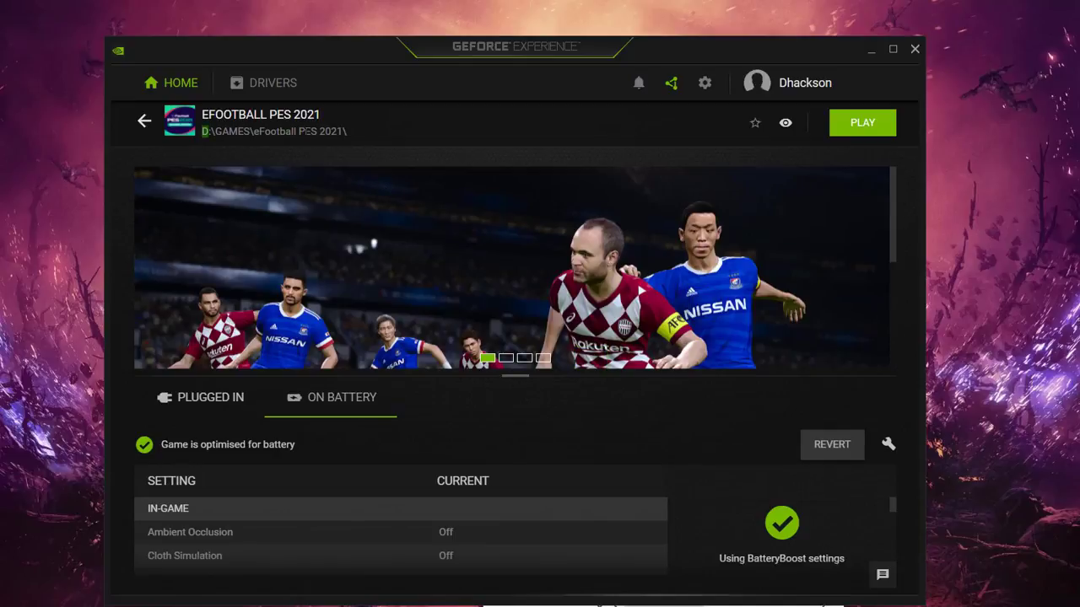
{"action": "mouse_move", "coordinate": [145, 122]}
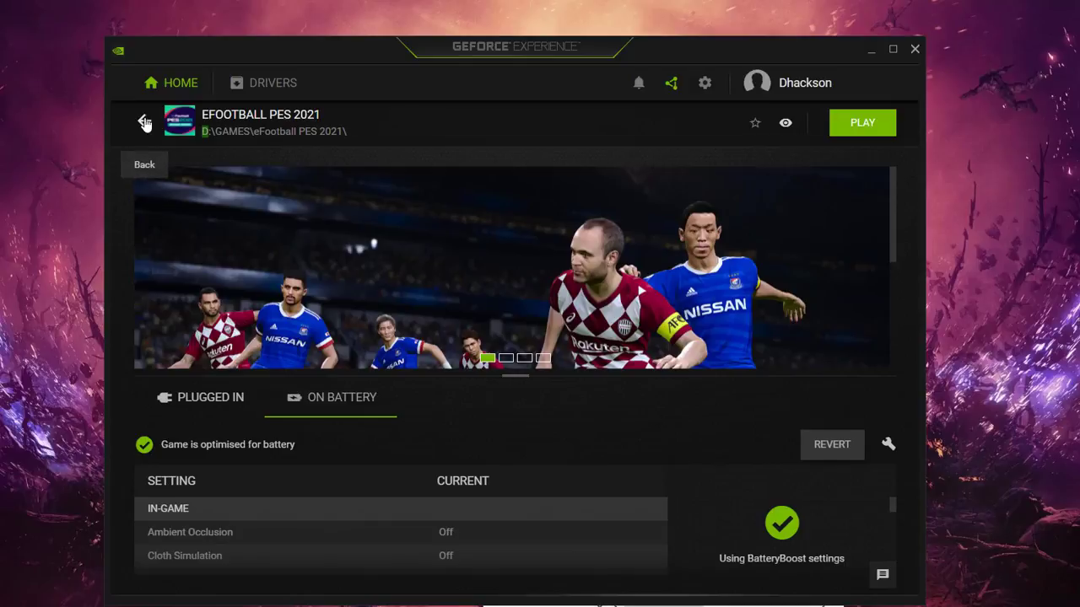
{"action": "left_click", "coordinate": [143, 122]}
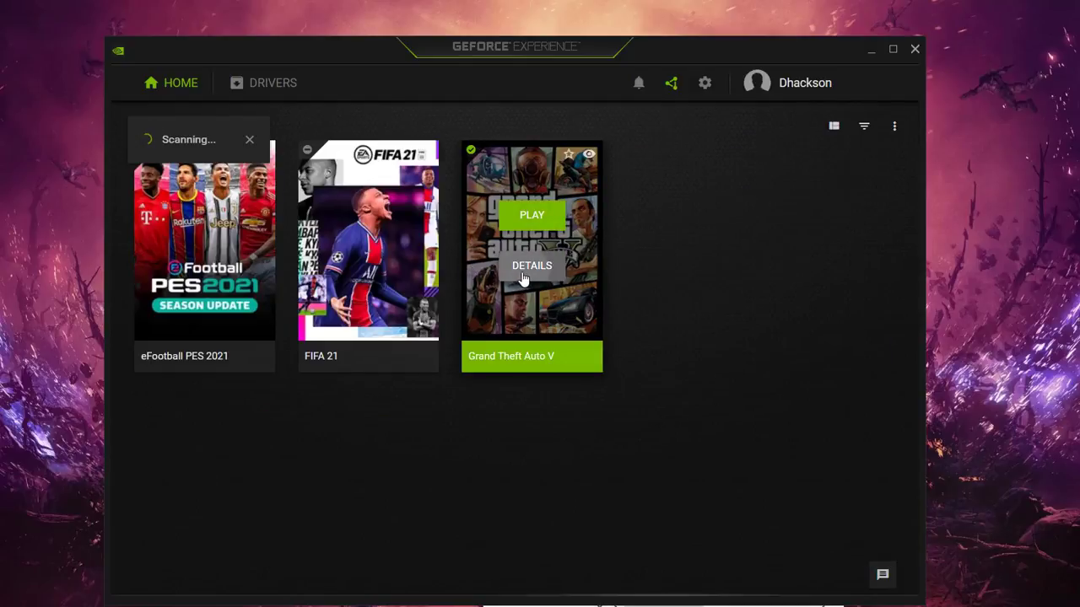
{"action": "left_click", "coordinate": [531, 264]}
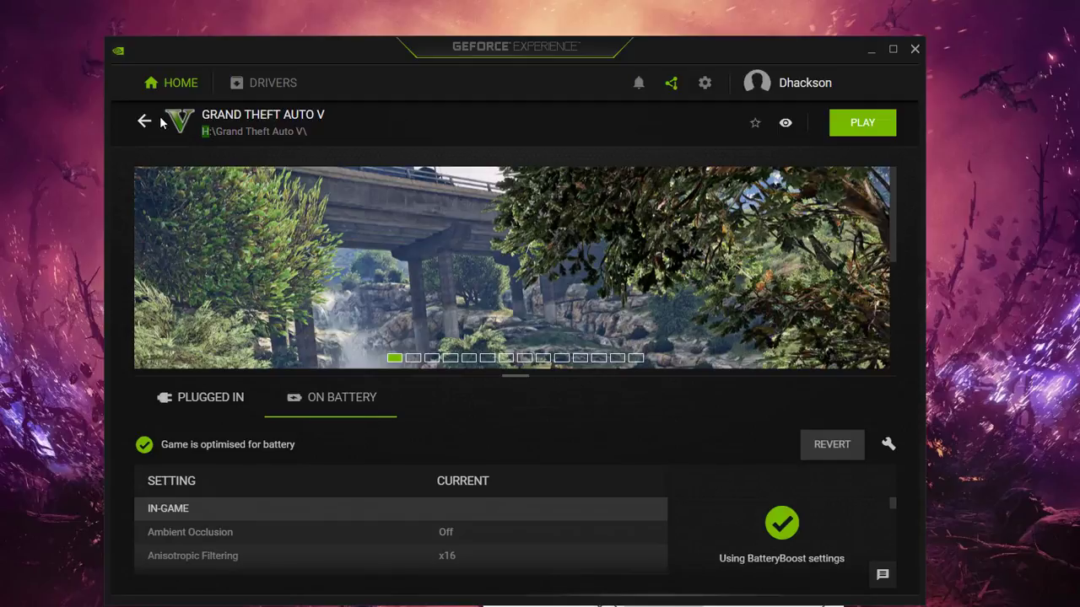
{"action": "left_click", "coordinate": [144, 121]}
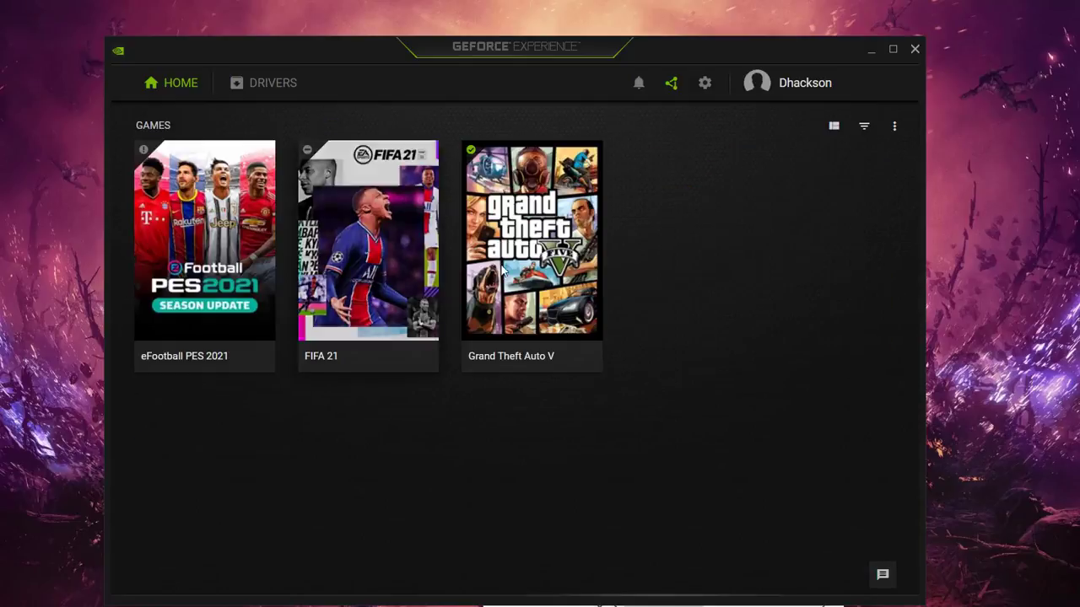
{"action": "mouse_move", "coordinate": [481, 529]}
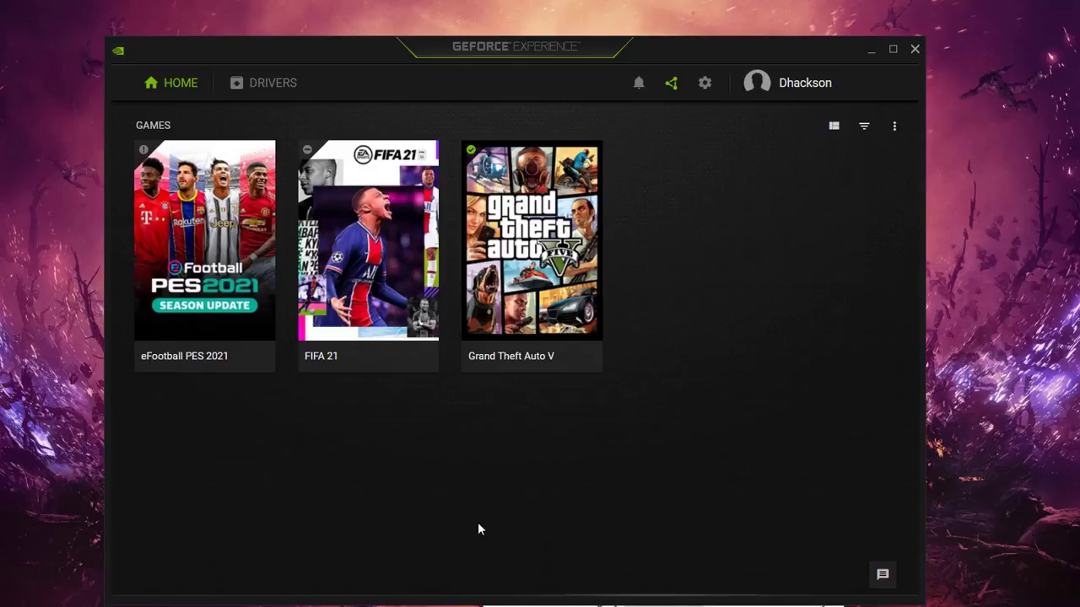
{"action": "mouse_move", "coordinate": [753, 121]}
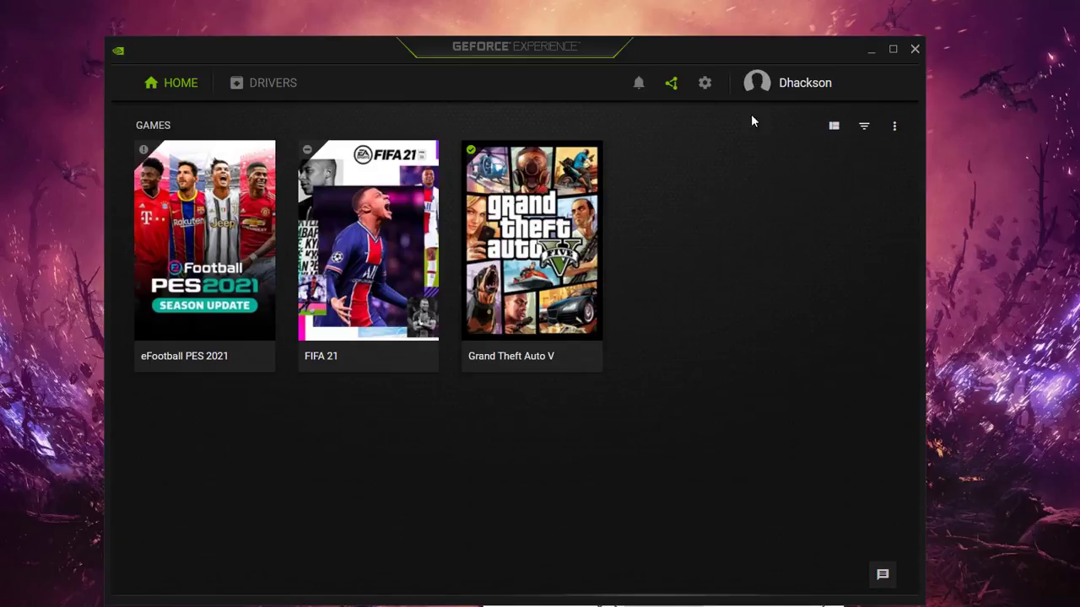
{"action": "mouse_move", "coordinate": [367, 269]}
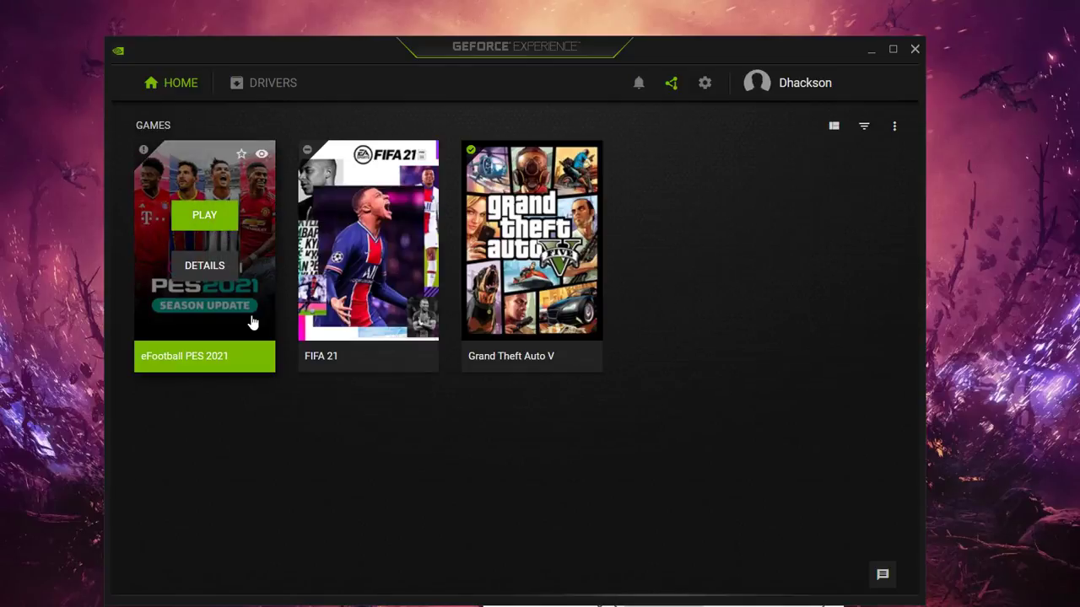
{"action": "mouse_move", "coordinate": [205, 215]}
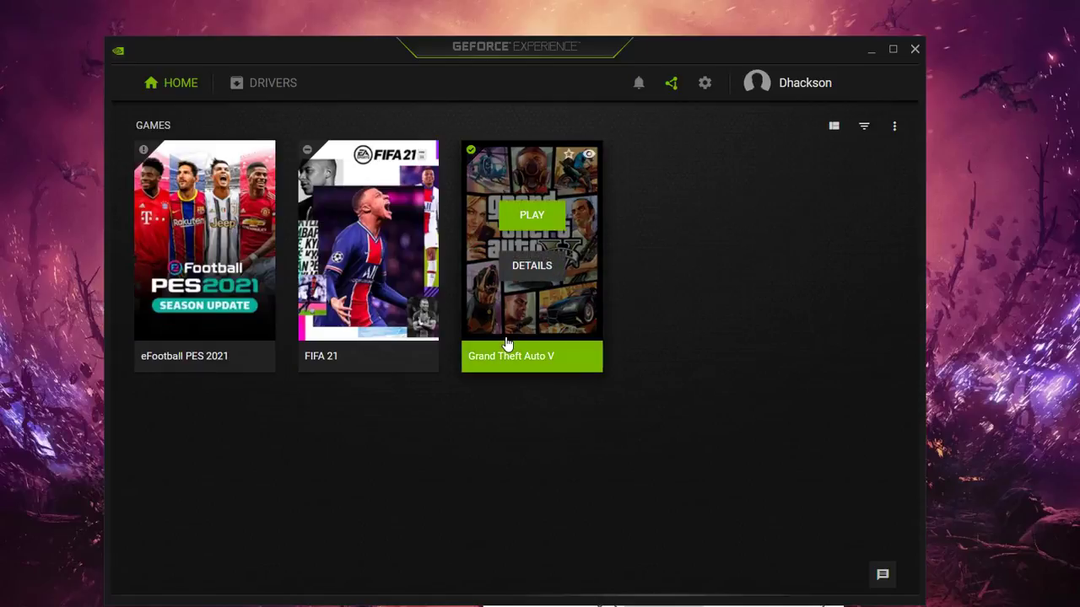
{"action": "mouse_move", "coordinate": [699, 343]}
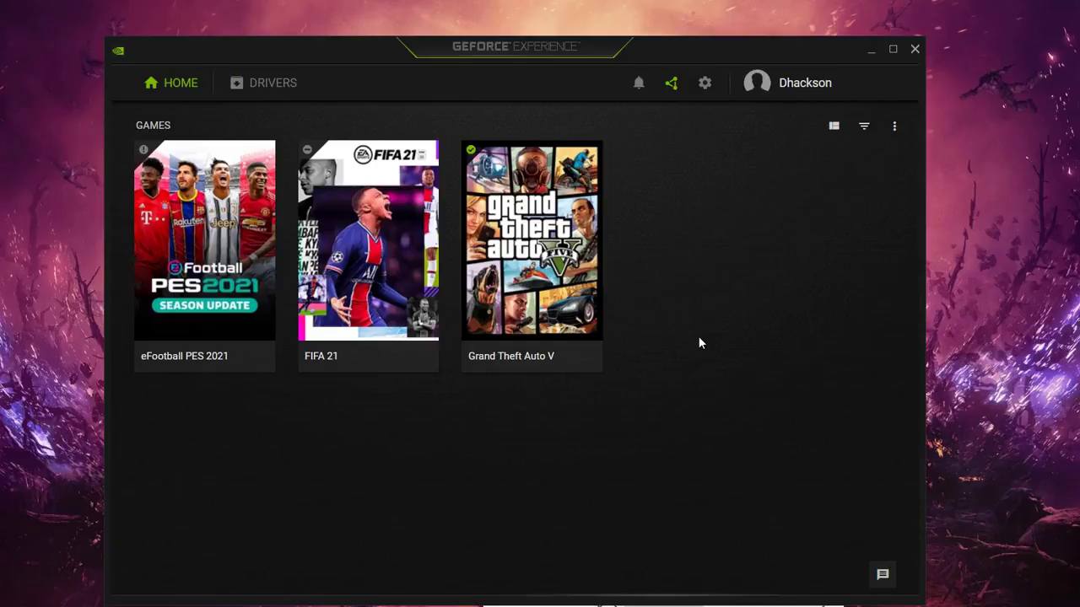
{"action": "mouse_move", "coordinate": [601, 189]}
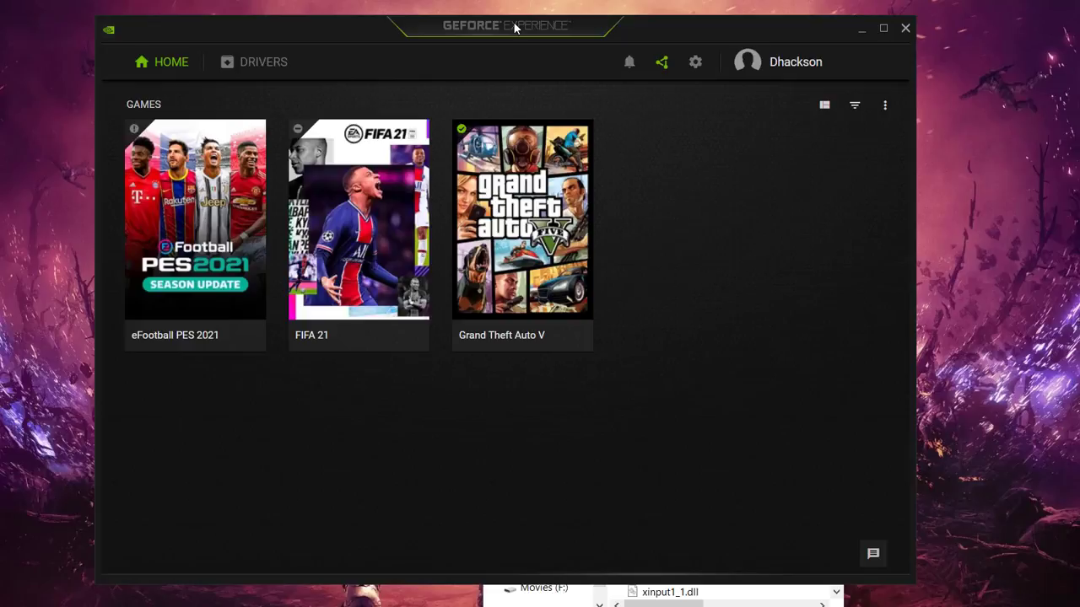
{"action": "mouse_move", "coordinate": [567, 79]}
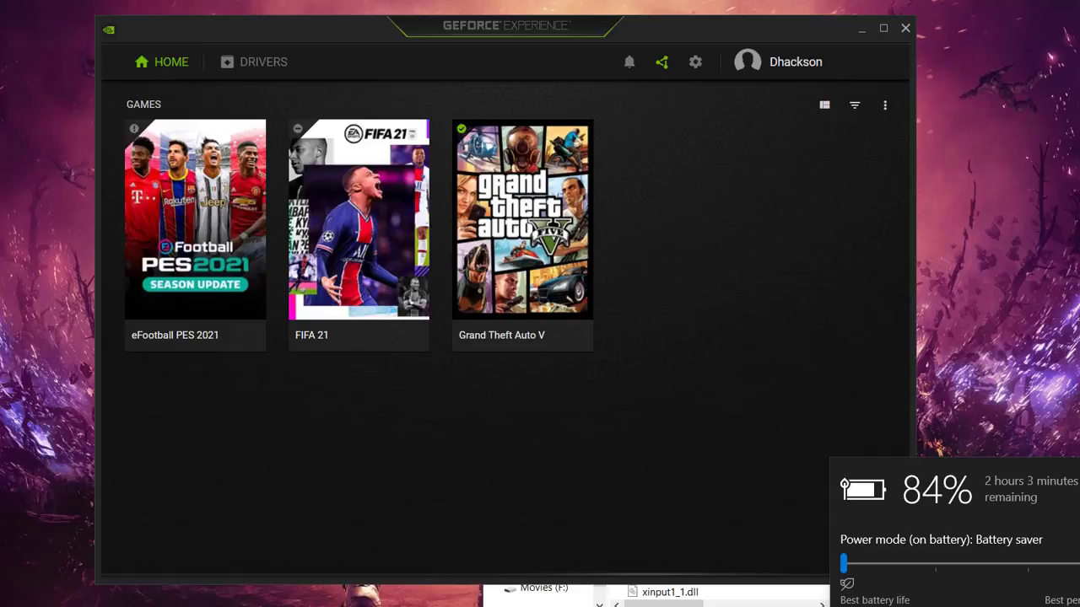
{"action": "mouse_move", "coordinate": [994, 493]}
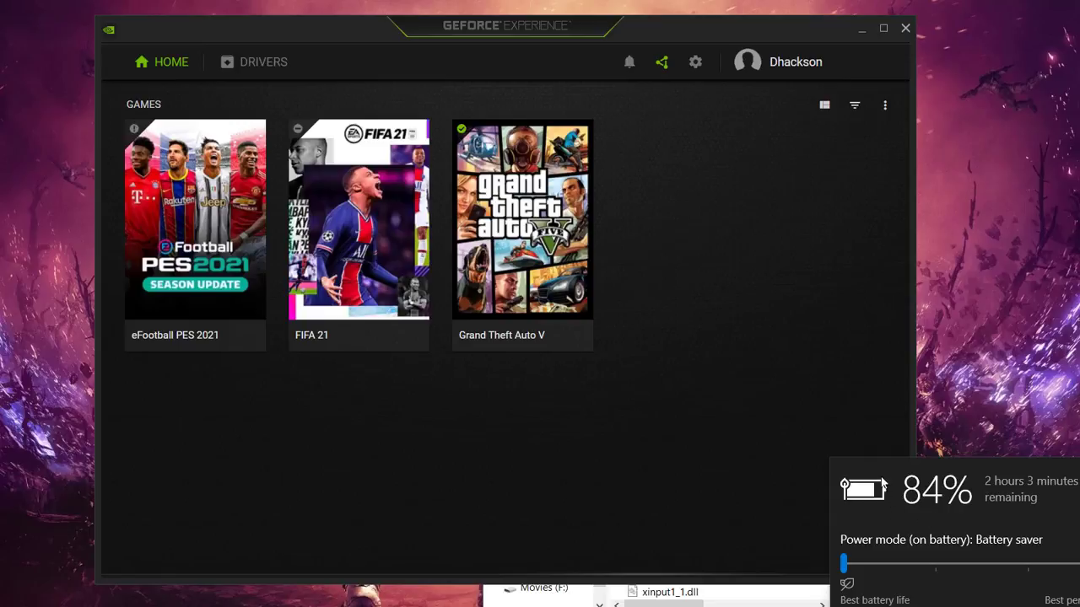
{"action": "mouse_move", "coordinate": [907, 500]}
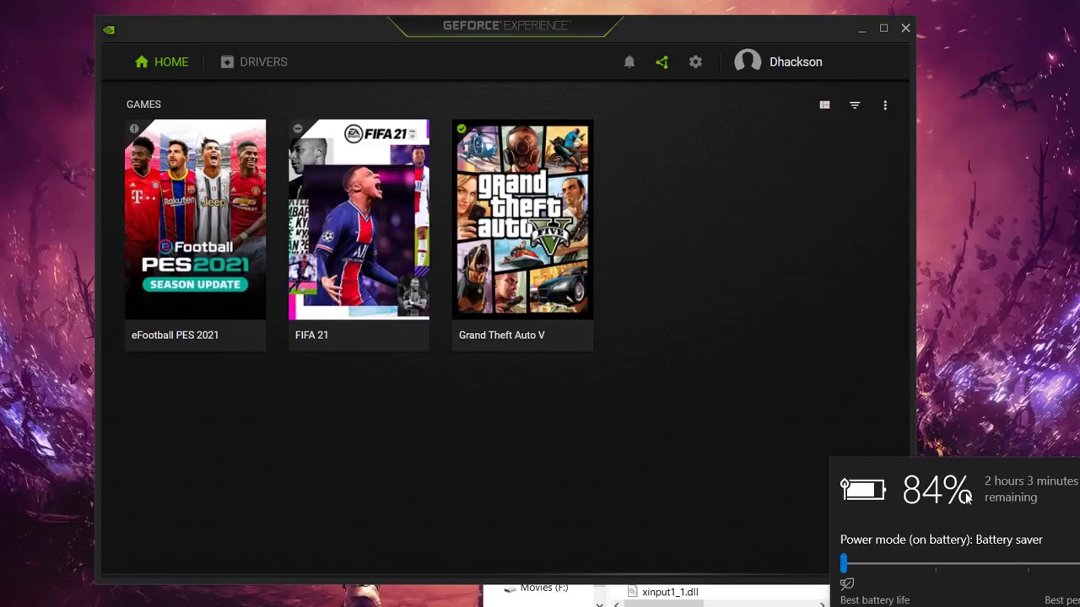
{"action": "mouse_move", "coordinate": [908, 519]}
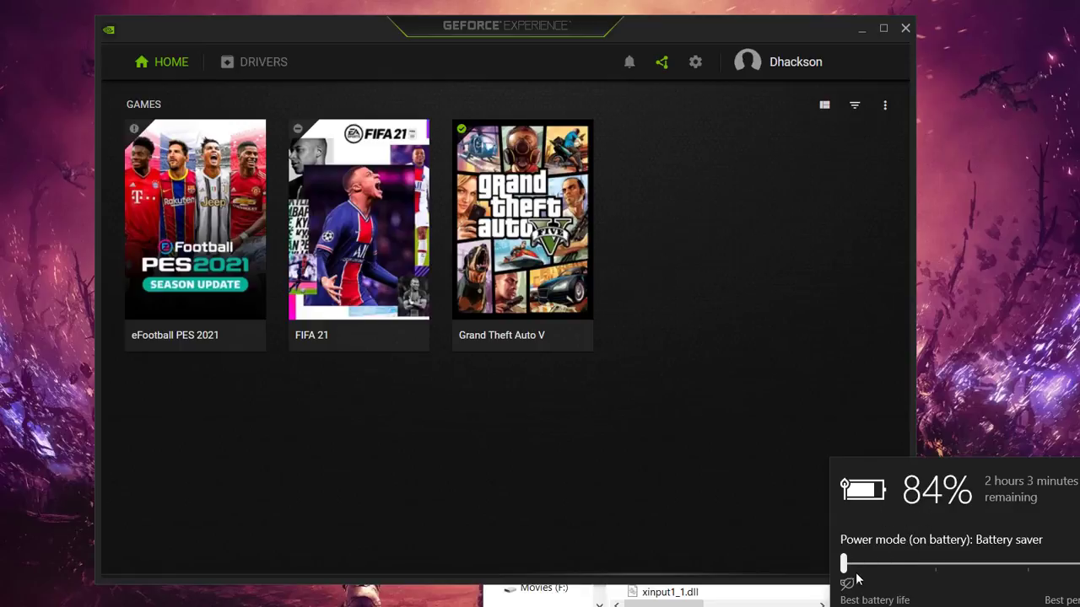
{"action": "mouse_move", "coordinate": [918, 543]}
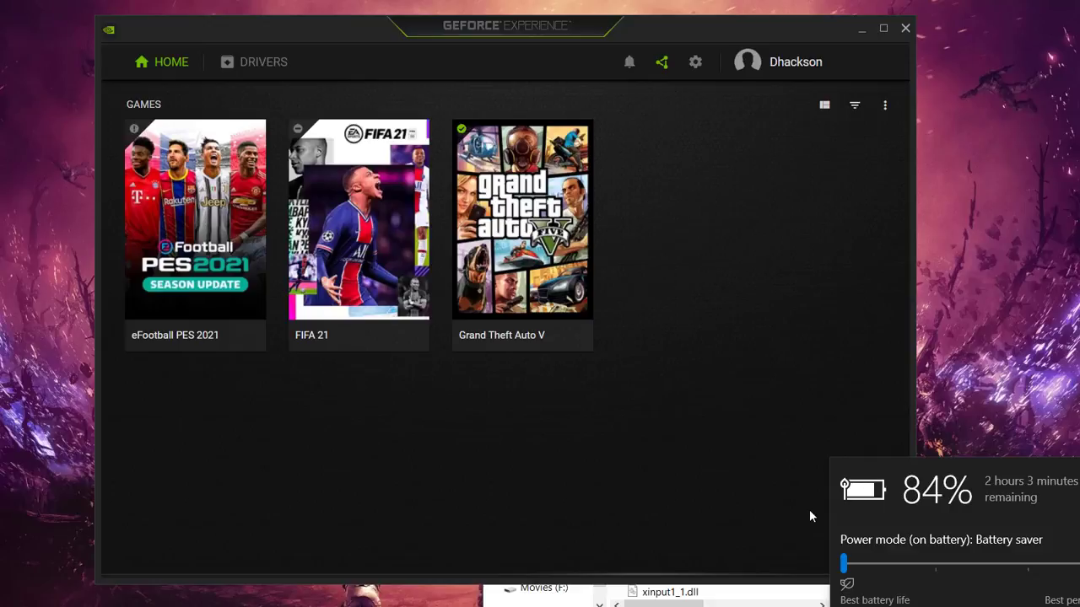
{"action": "mouse_move", "coordinate": [926, 553]}
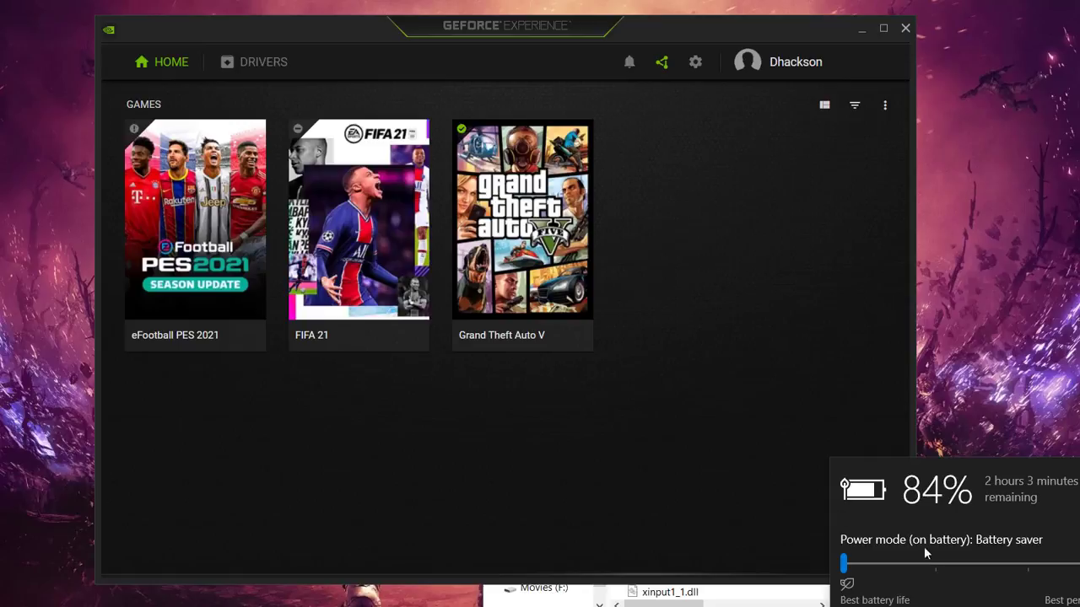
{"action": "mouse_move", "coordinate": [933, 584]}
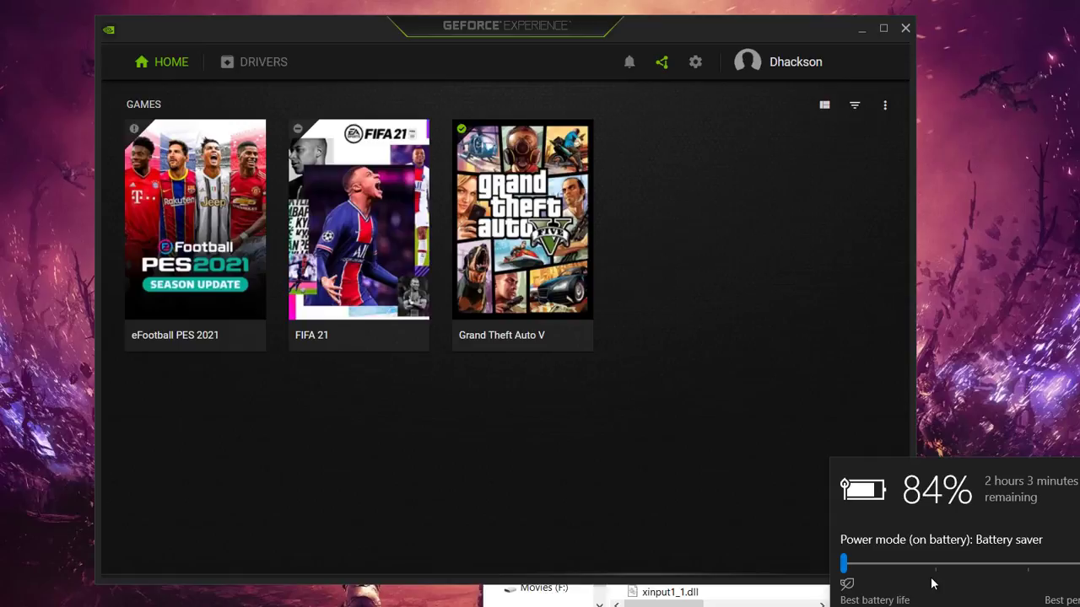
{"action": "mouse_move", "coordinate": [970, 354]}
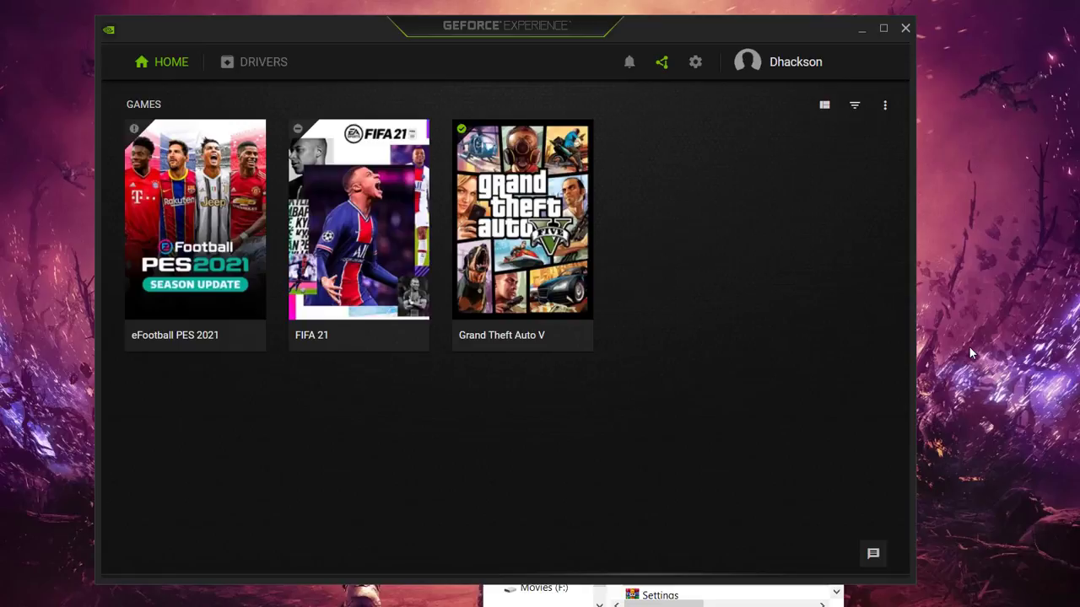
{"action": "mouse_move", "coordinate": [915, 603]}
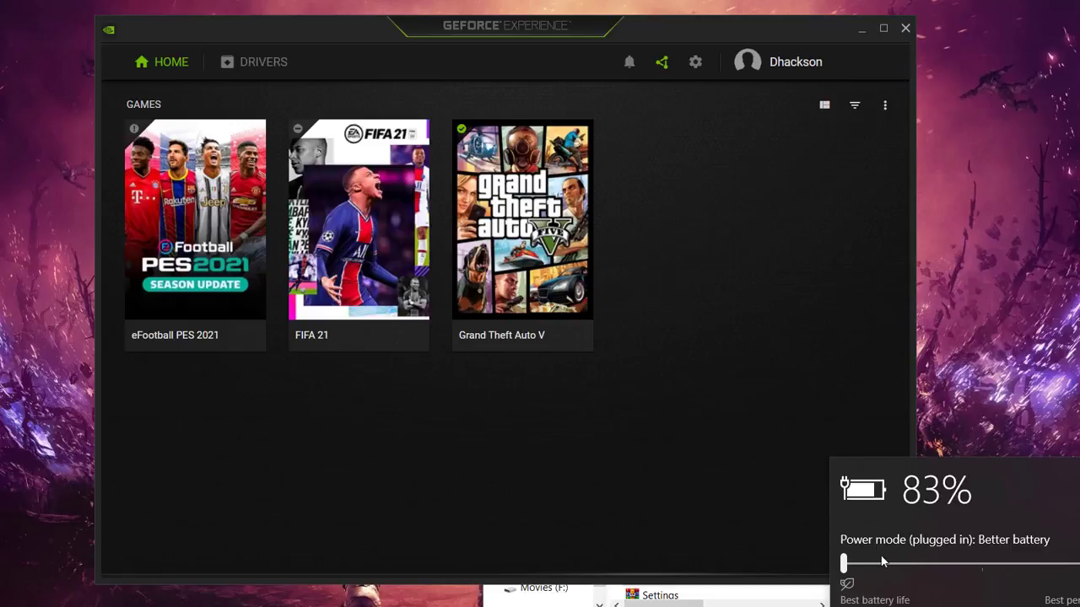
{"action": "mouse_move", "coordinate": [969, 460]}
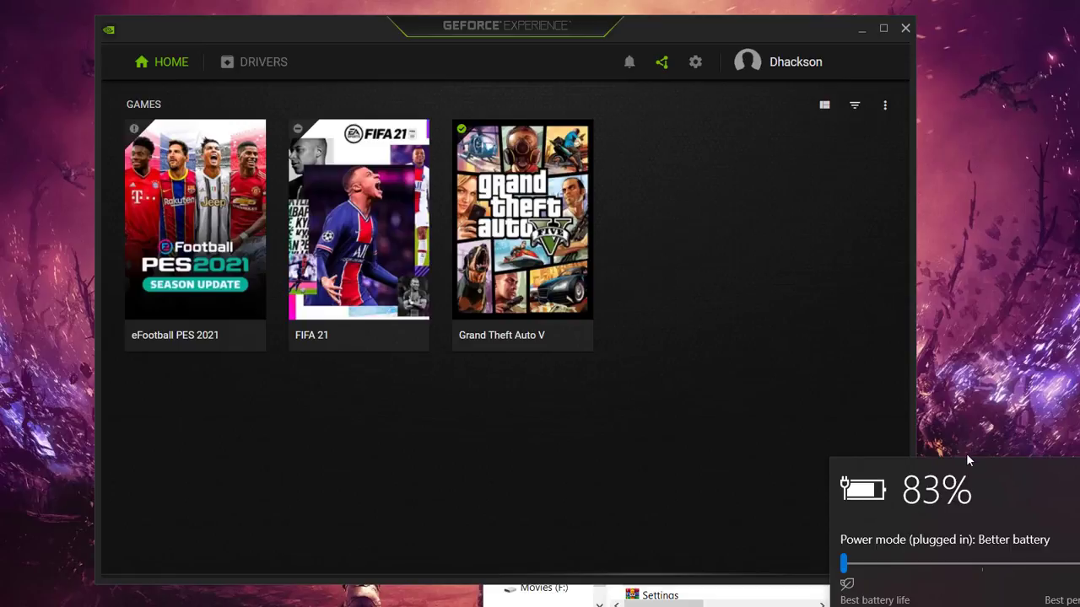
{"action": "mouse_move", "coordinate": [1069, 481]}
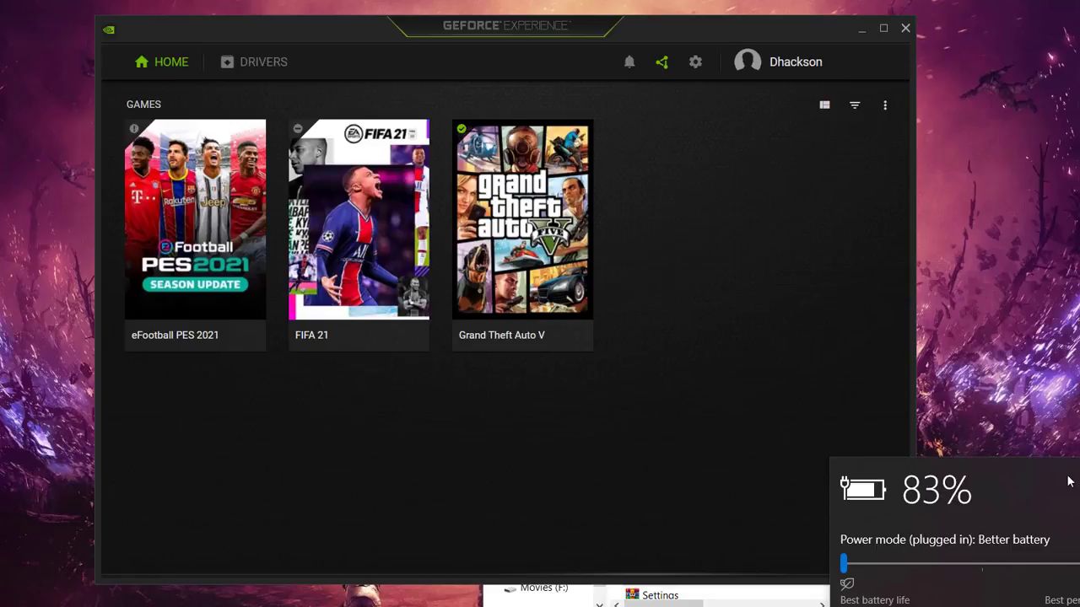
{"action": "mouse_move", "coordinate": [807, 559]}
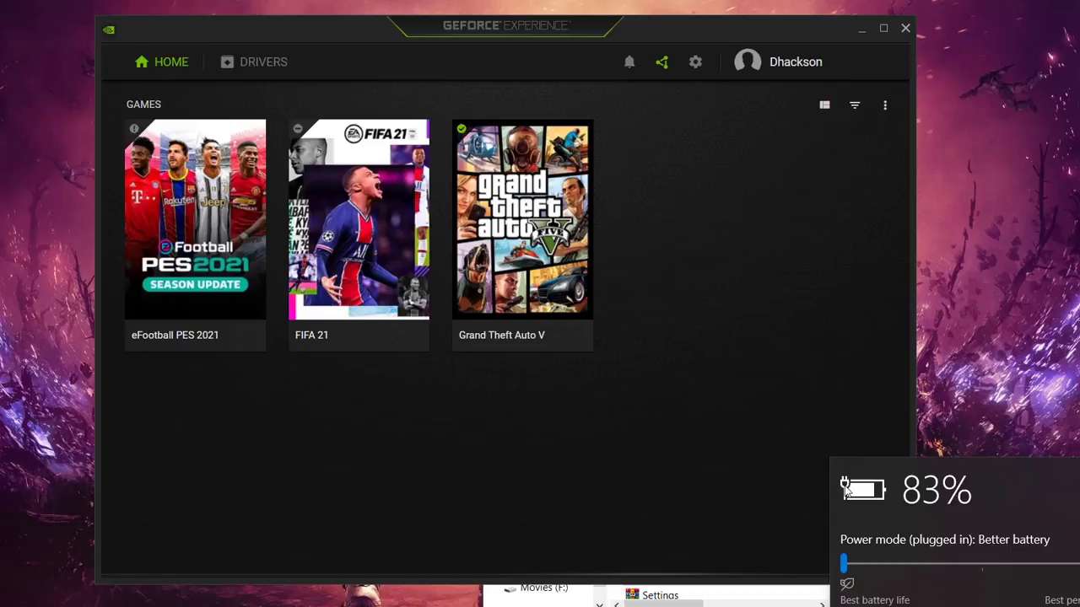
{"action": "mouse_move", "coordinate": [943, 37]}
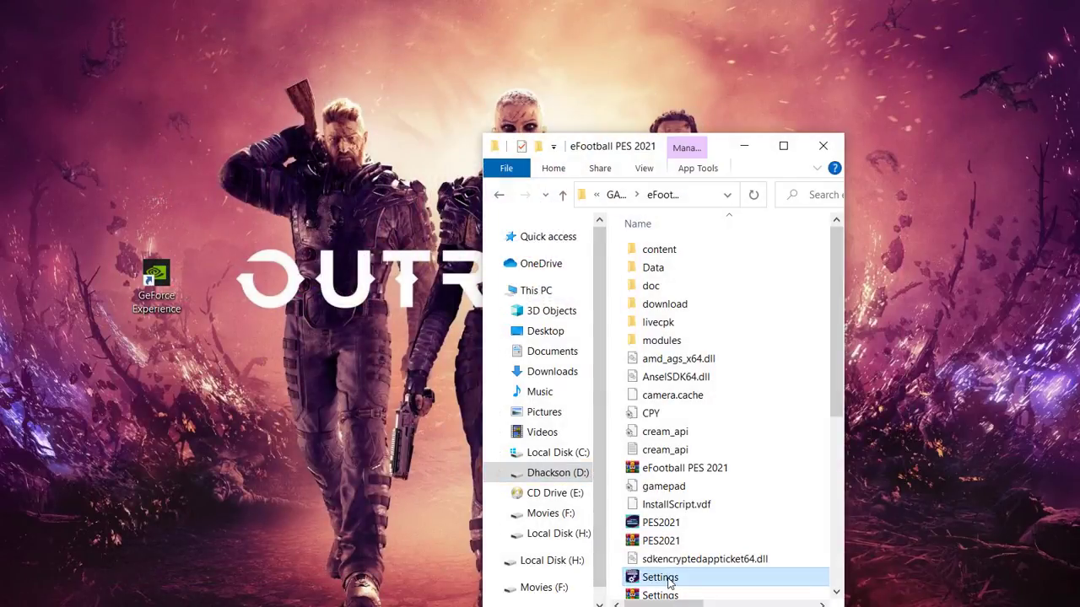
Reopen PES 2021 Settings, confirm the GPU is NVIDIA GeForce GTX 950M rated OK
{"action": "double_click", "coordinate": [660, 577]}
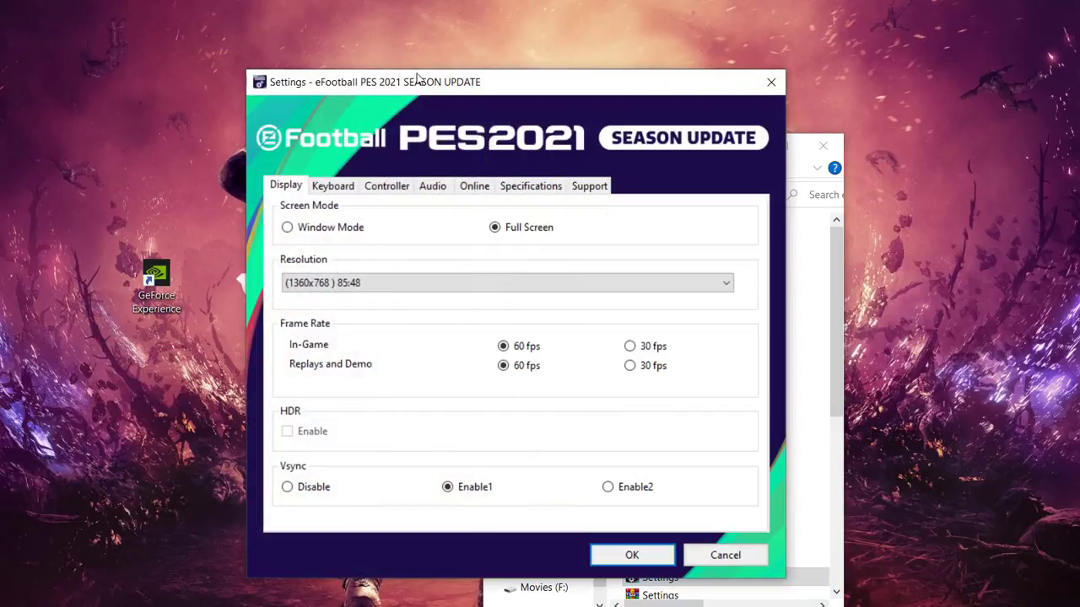
{"action": "left_click", "coordinate": [530, 185]}
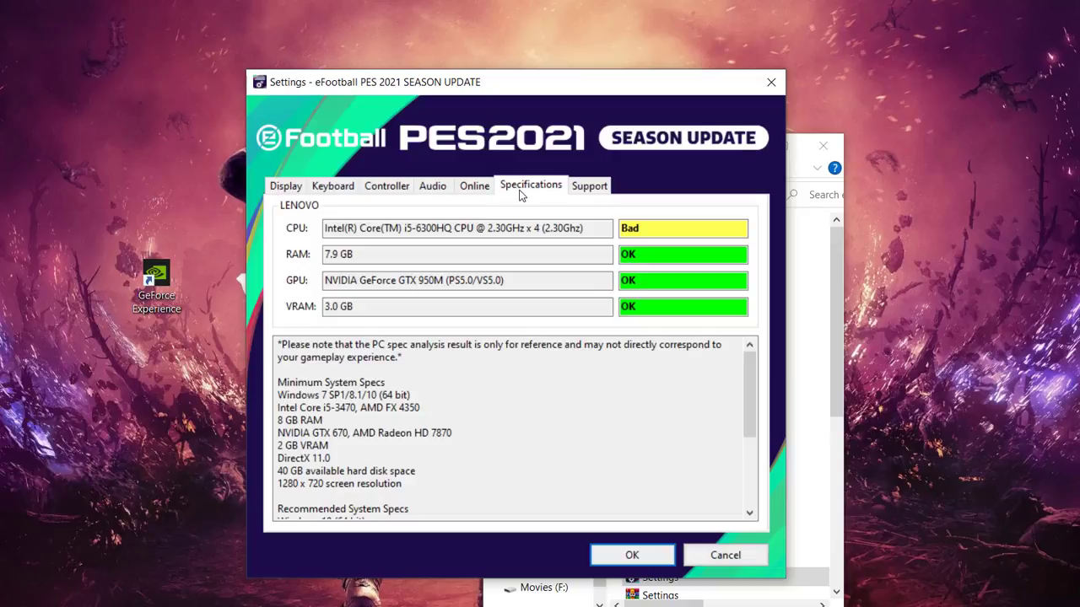
{"action": "mouse_move", "coordinate": [690, 272]}
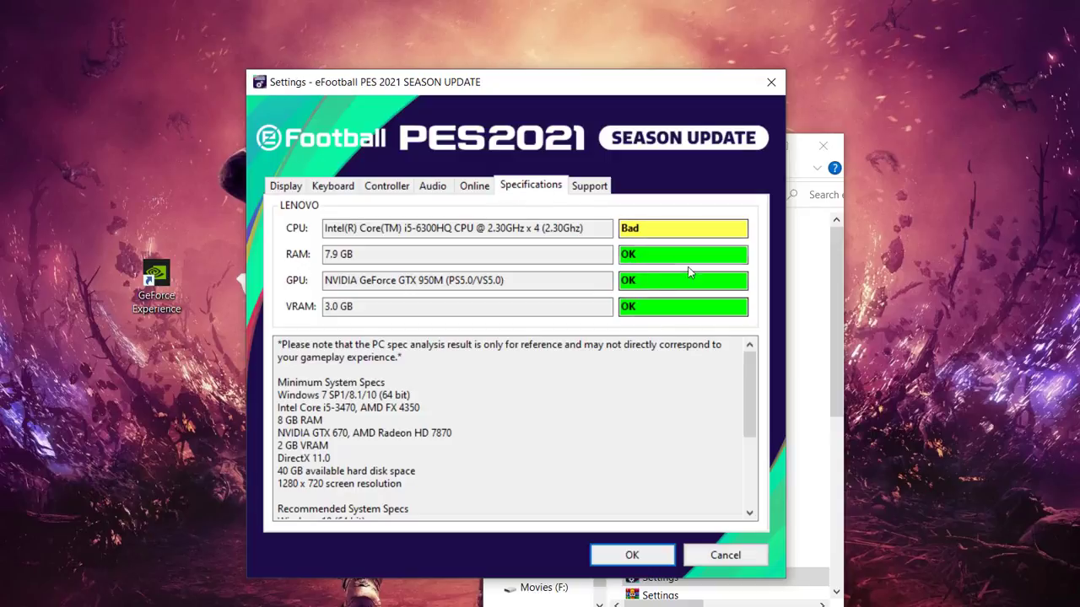
{"action": "mouse_move", "coordinate": [642, 221]}
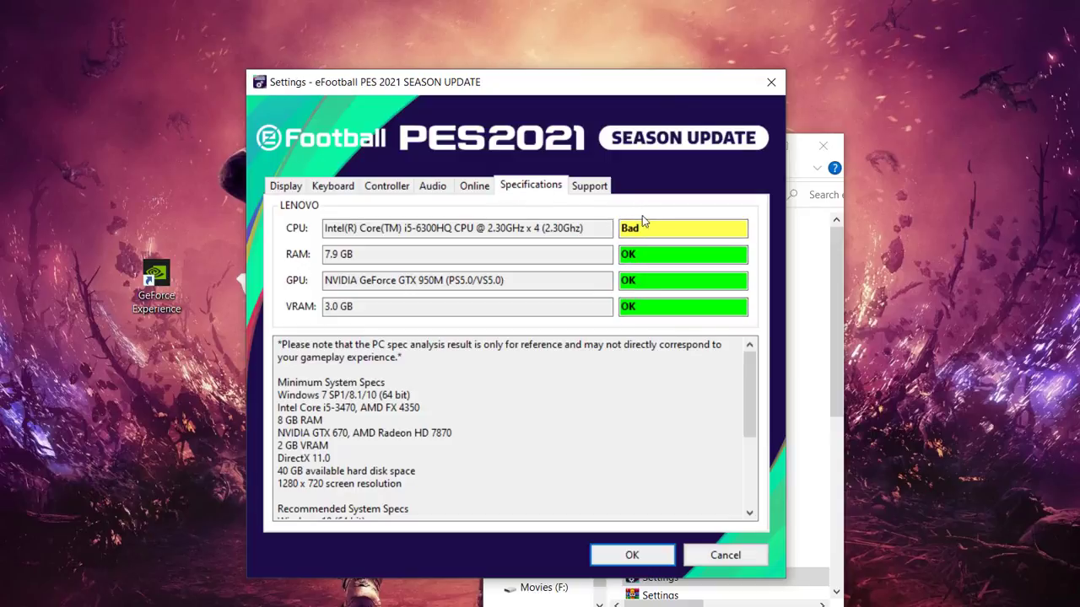
{"action": "double_click", "coordinate": [631, 228]}
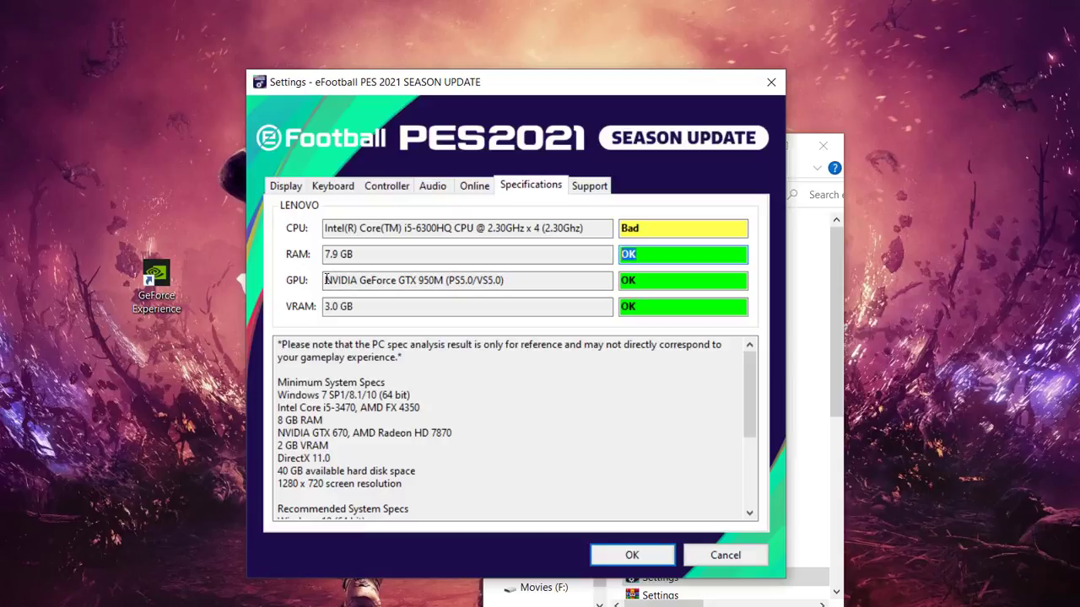
{"action": "double_click", "coordinate": [358, 280]}
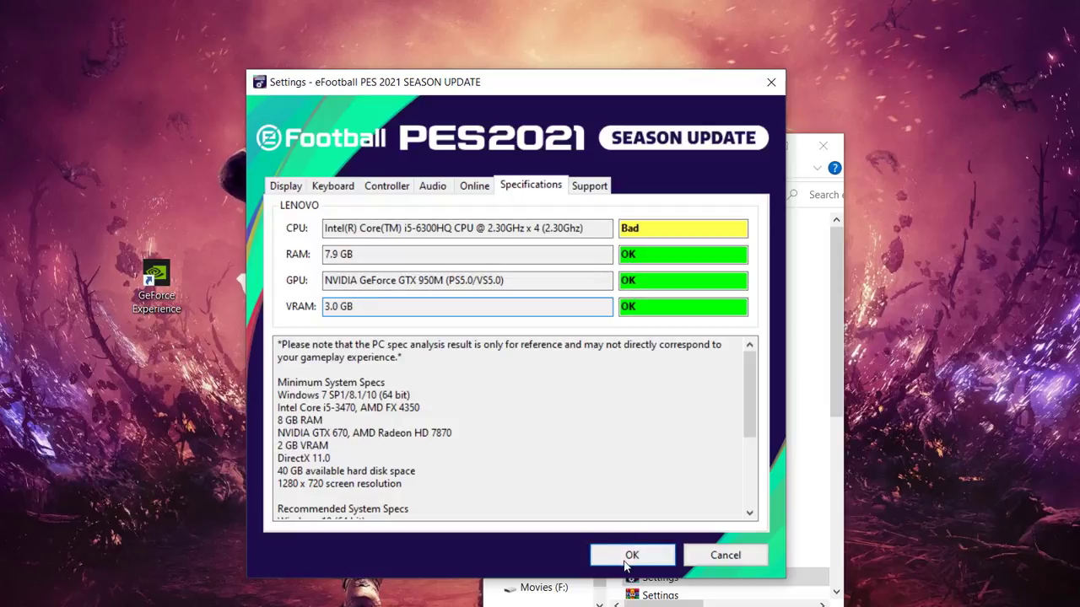
{"action": "left_click", "coordinate": [632, 555]}
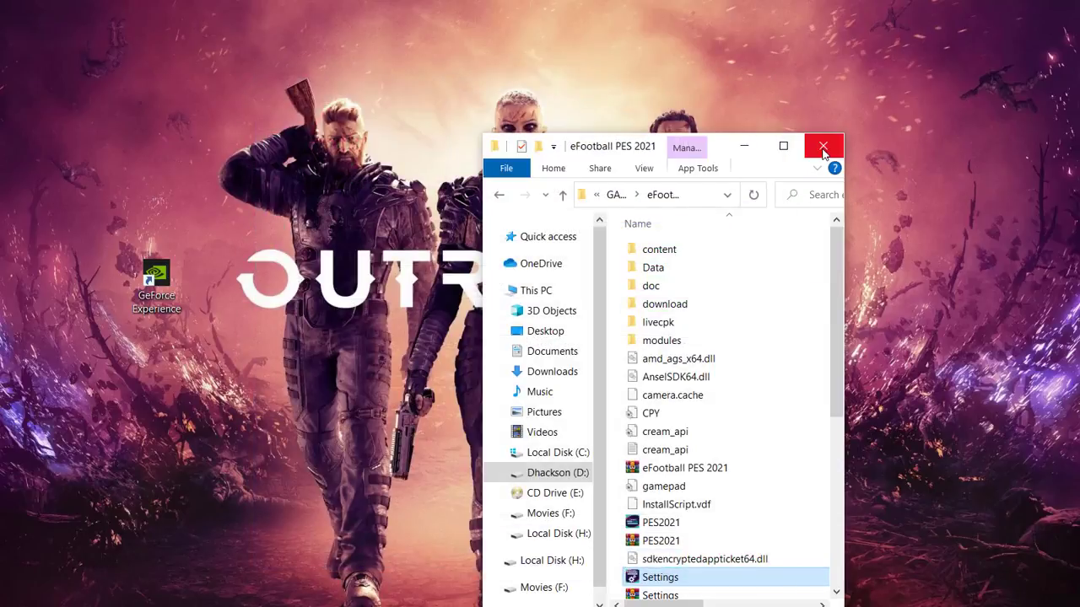
{"action": "mouse_move", "coordinate": [823, 145]}
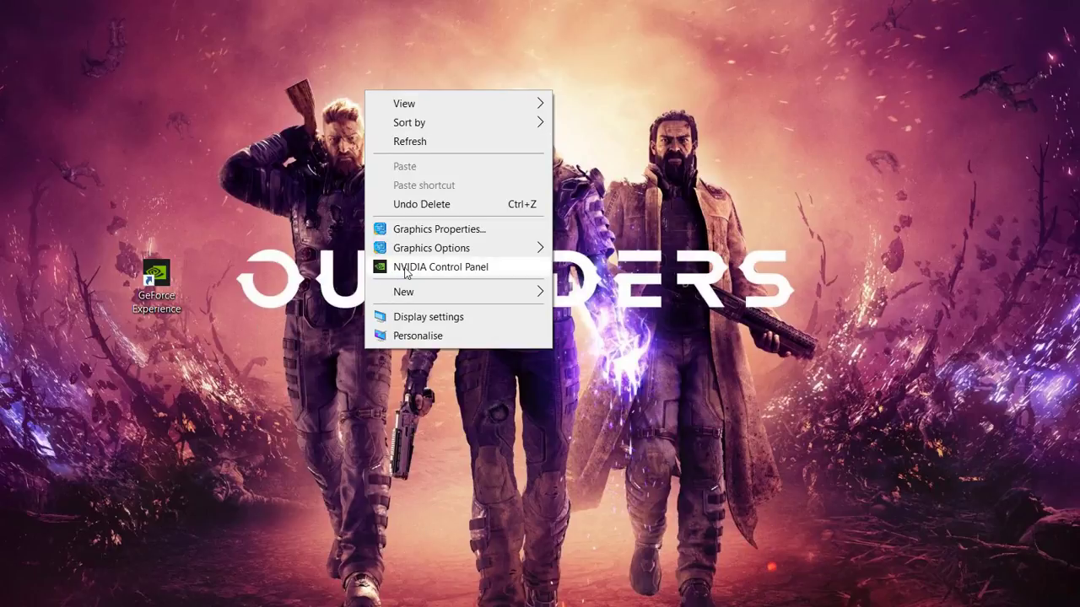
Open NVIDIA Control Panel from the desktop menu, landing on Manage 3D Settings
{"action": "left_click", "coordinate": [439, 266]}
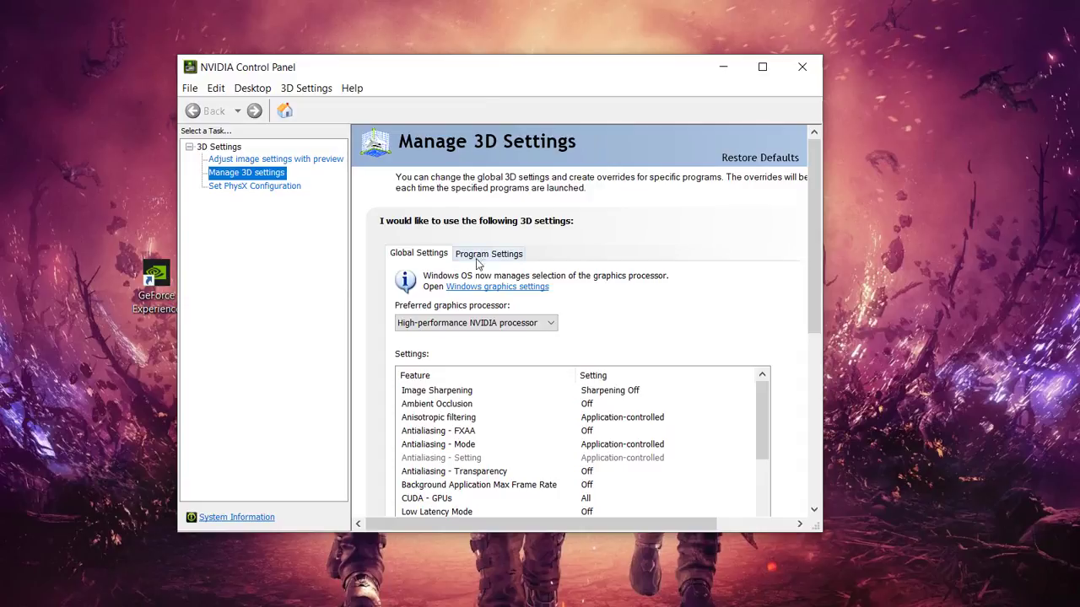
Select eFootball PES 2021 under Program Settings, using the high-performance NVIDIA processor
{"action": "left_click", "coordinate": [489, 253]}
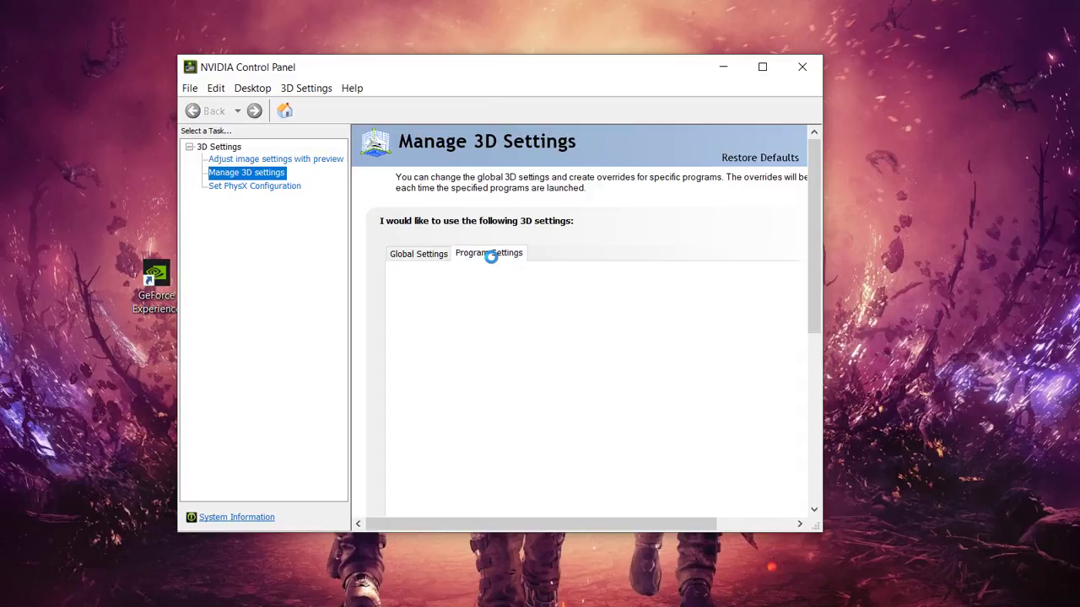
{"action": "left_click", "coordinate": [488, 254]}
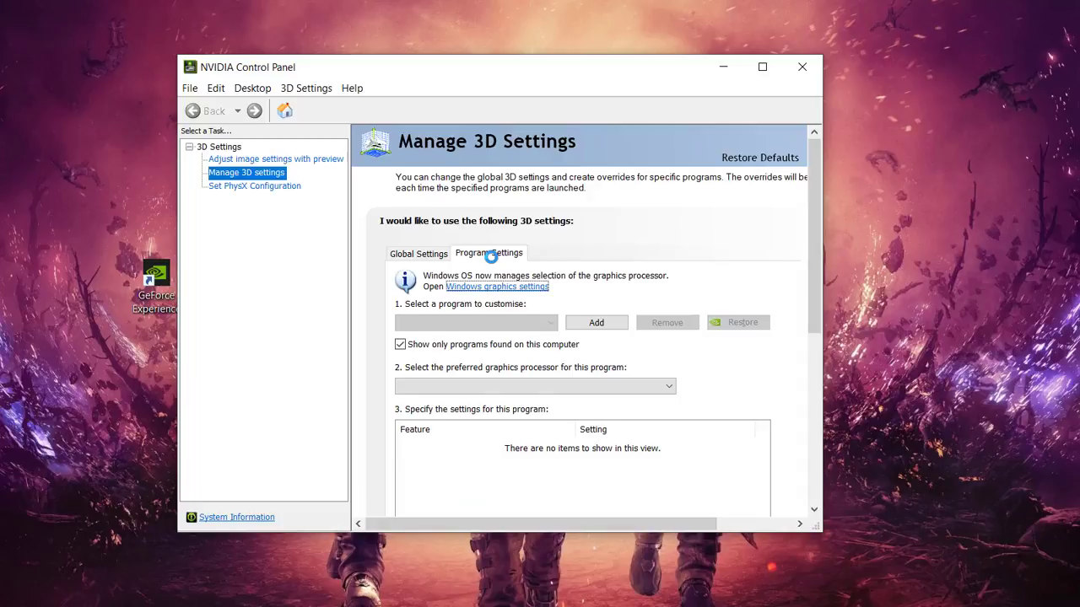
{"action": "left_click", "coordinate": [475, 323]}
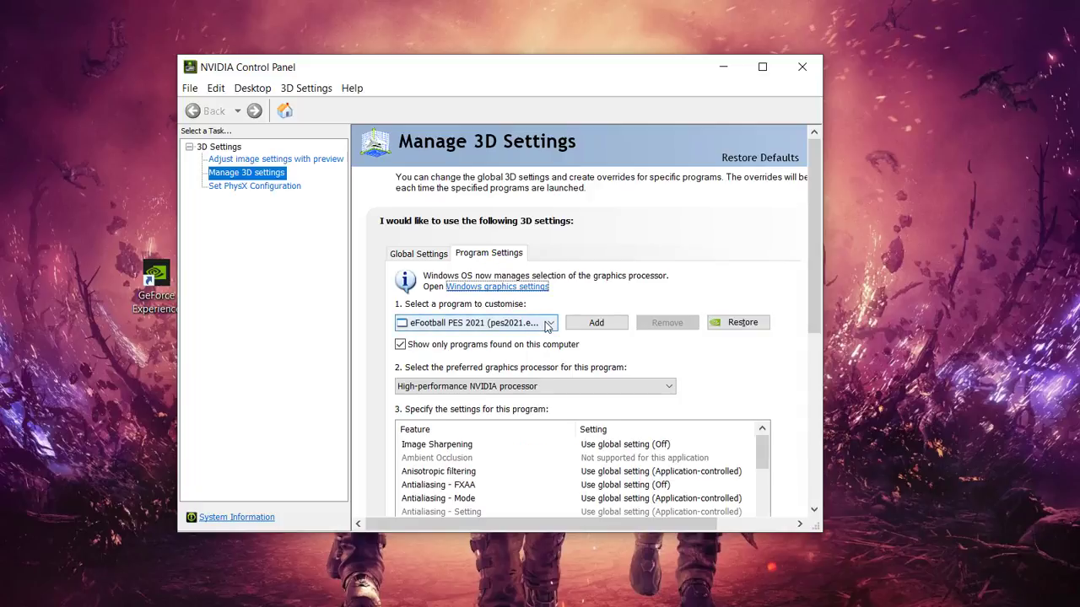
{"action": "left_click", "coordinate": [595, 322]}
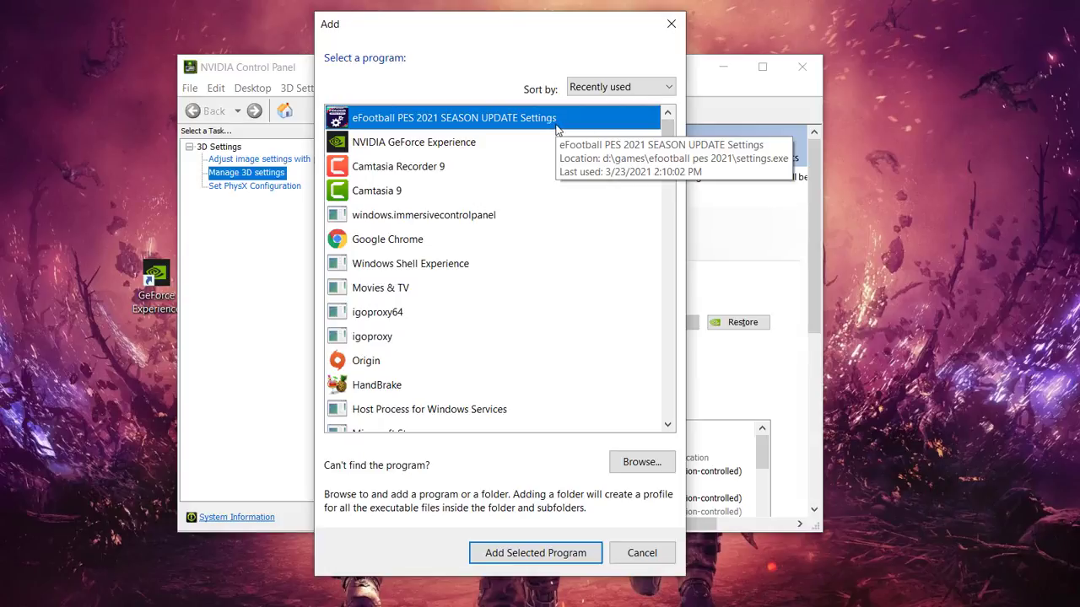
Add eFootball PES 2021 (pes2021.exe) from the program list as a customised program
{"action": "scroll", "scroll_direction": "down", "scroll_amount": 3}
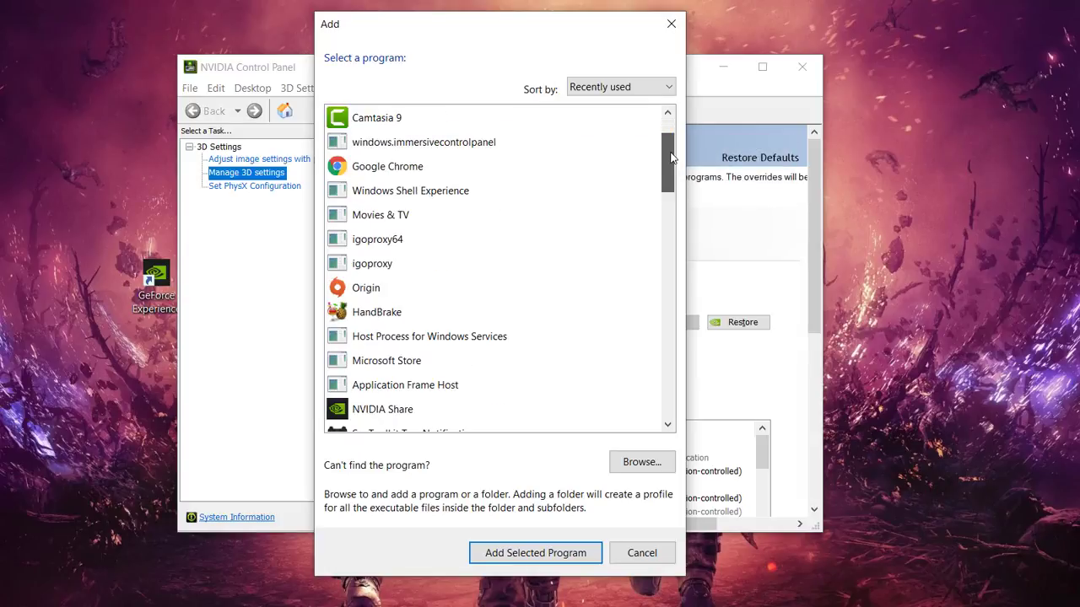
{"action": "scroll", "scroll_direction": "down", "scroll_amount": 3}
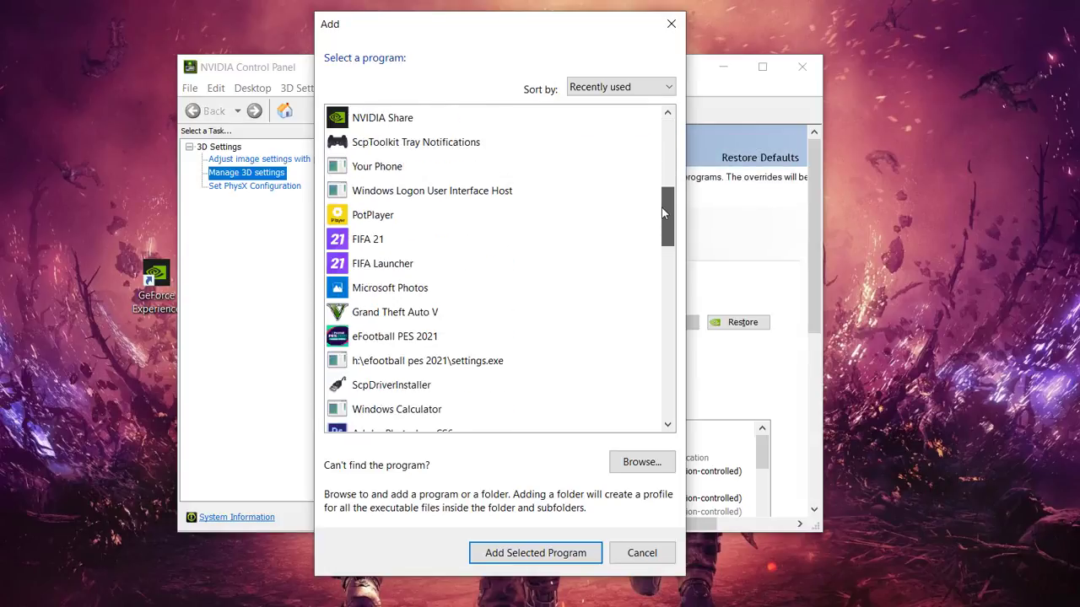
{"action": "scroll", "scroll_direction": "down", "scroll_amount": 3}
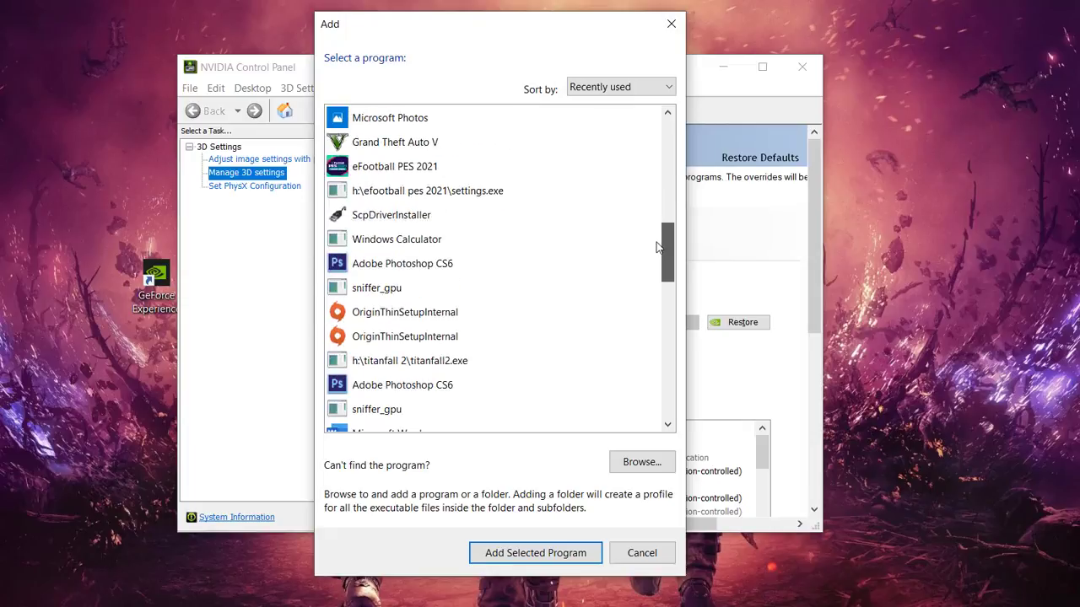
{"action": "left_click", "coordinate": [395, 166]}
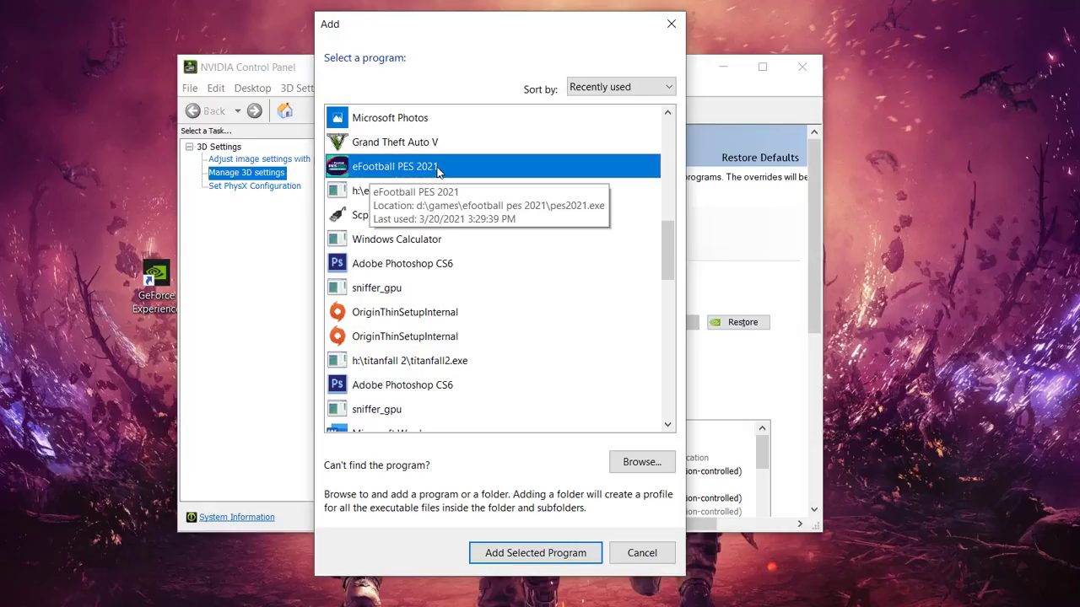
{"action": "mouse_move", "coordinate": [641, 461]}
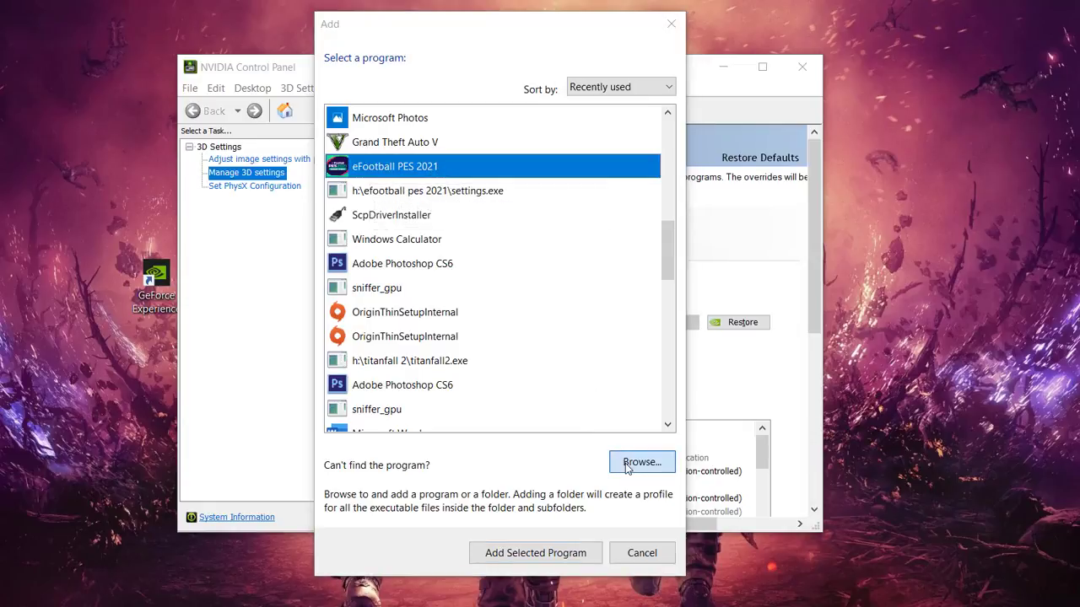
{"action": "left_click", "coordinate": [641, 462]}
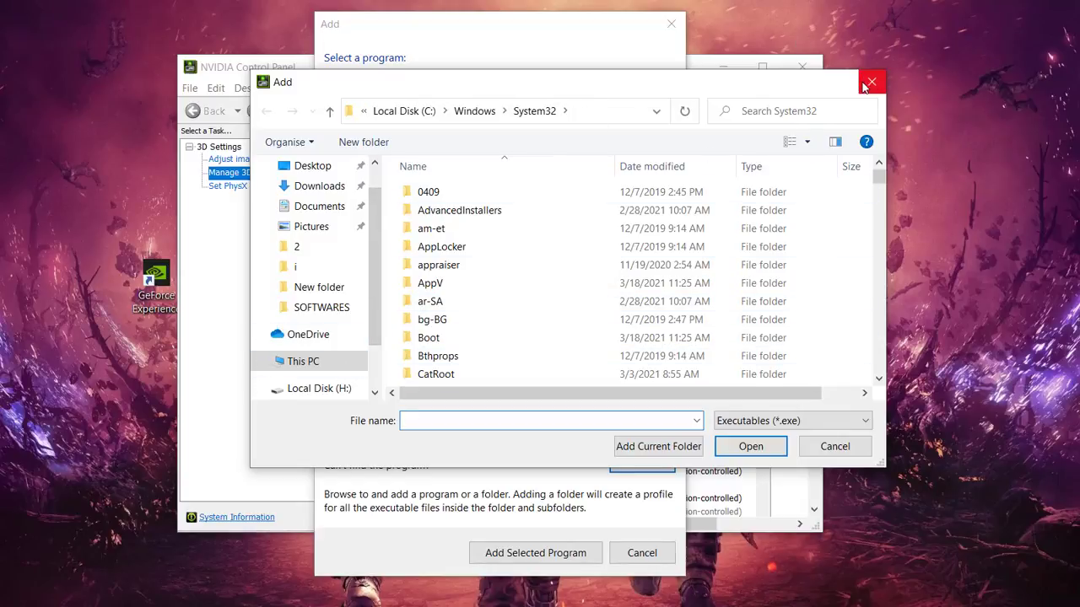
{"action": "left_click", "coordinate": [871, 82]}
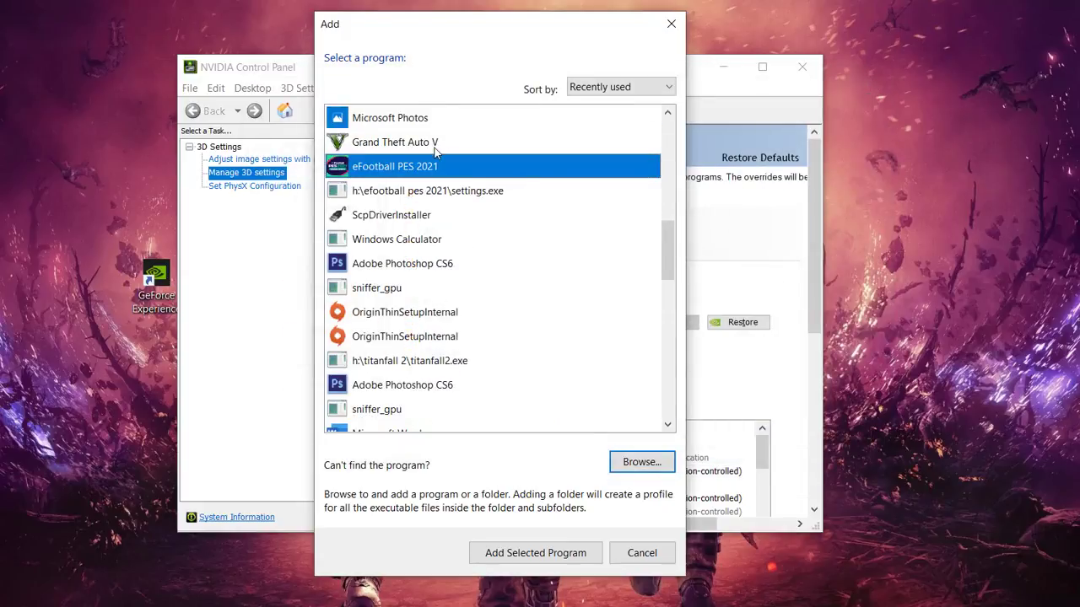
{"action": "mouse_move", "coordinate": [528, 595]}
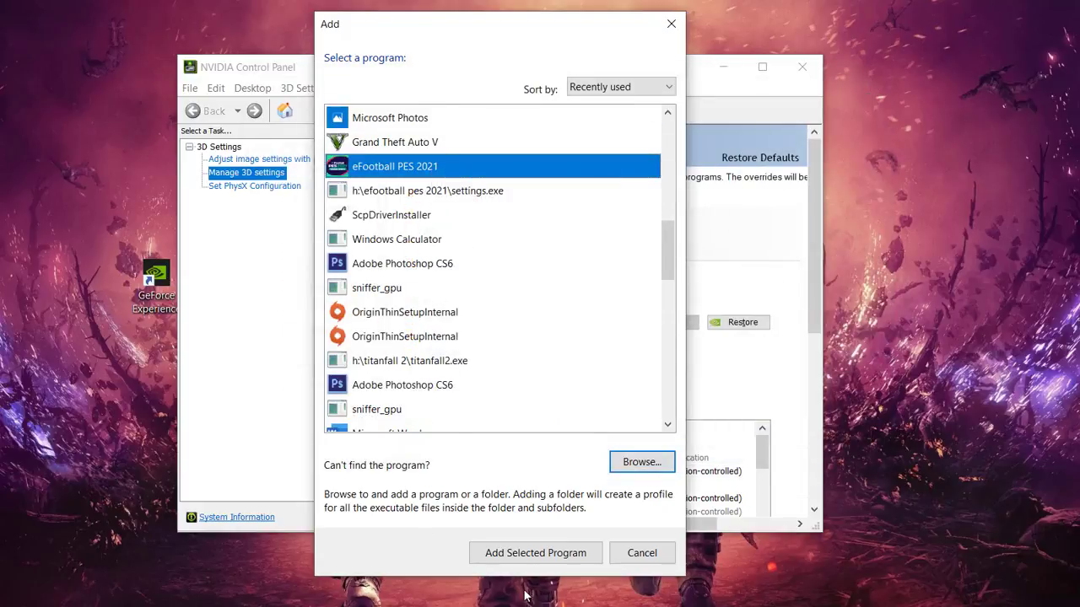
{"action": "left_click", "coordinate": [535, 553]}
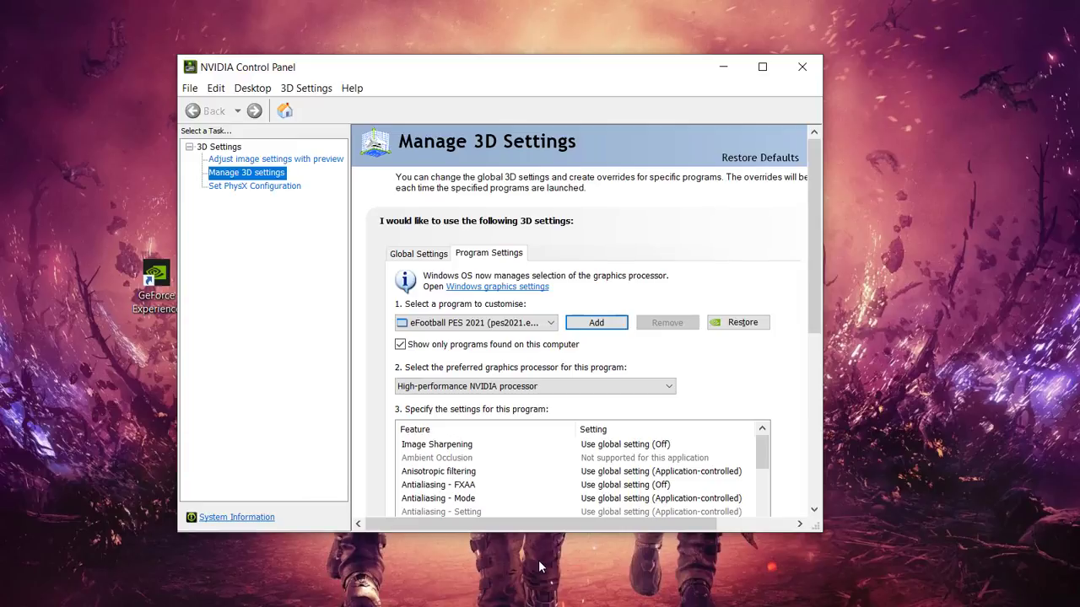
Choose High-performance NVIDIA processor as eFootball PES 2021's preferred graphics processor
{"action": "left_click", "coordinate": [533, 385]}
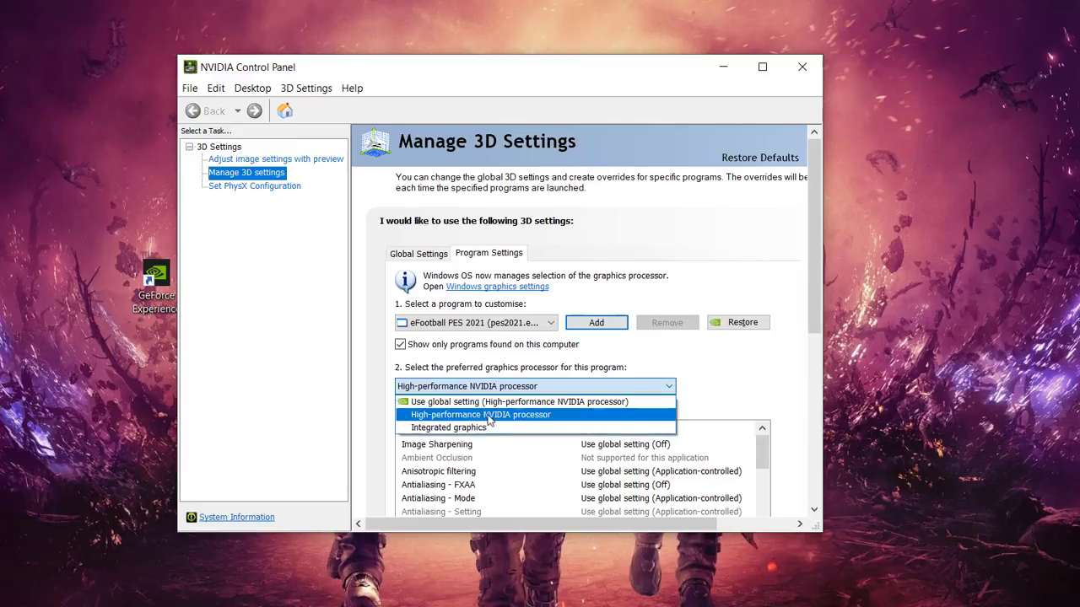
{"action": "mouse_move", "coordinate": [511, 420]}
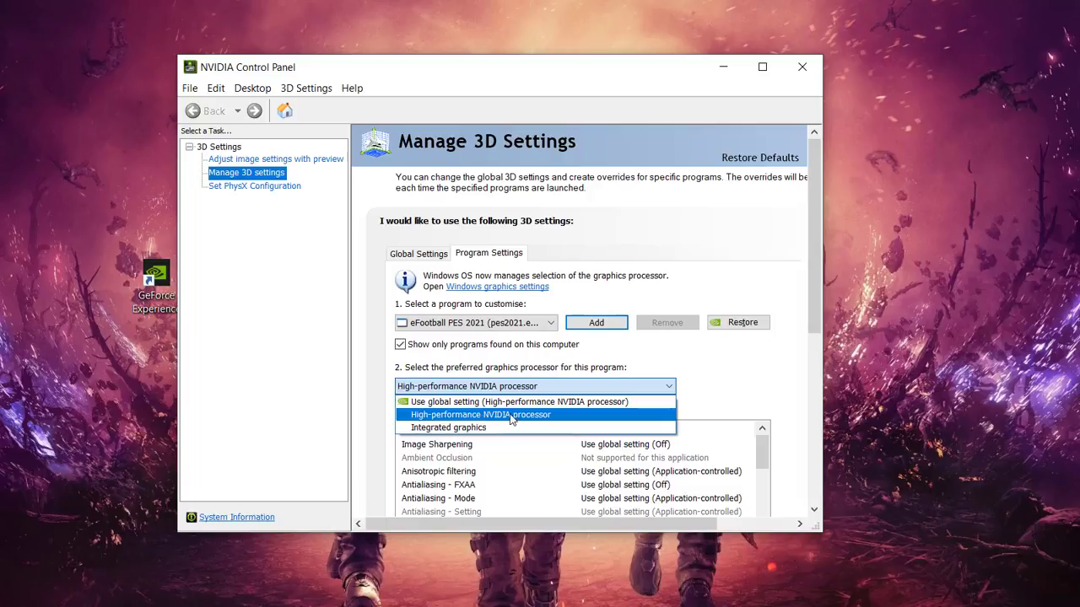
{"action": "left_click", "coordinate": [479, 414]}
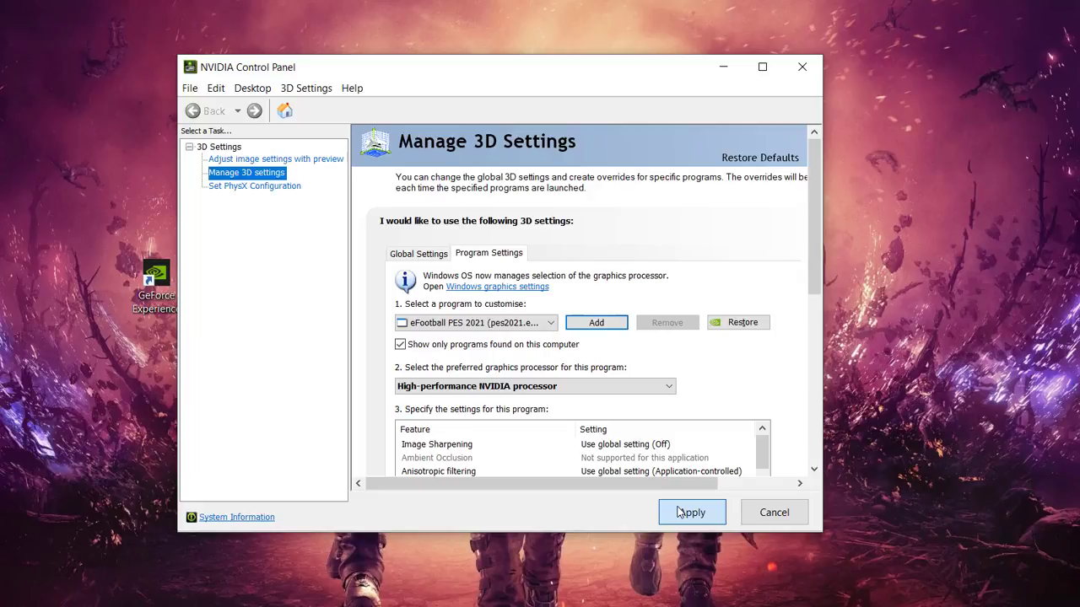
{"action": "mouse_move", "coordinate": [611, 486]}
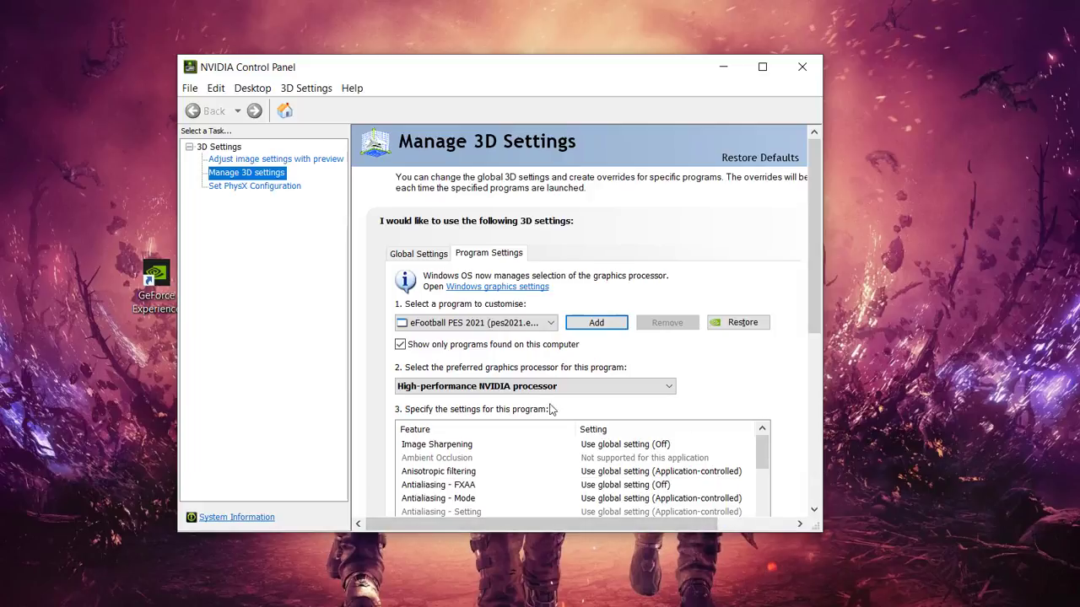
{"action": "mouse_move", "coordinate": [266, 208]}
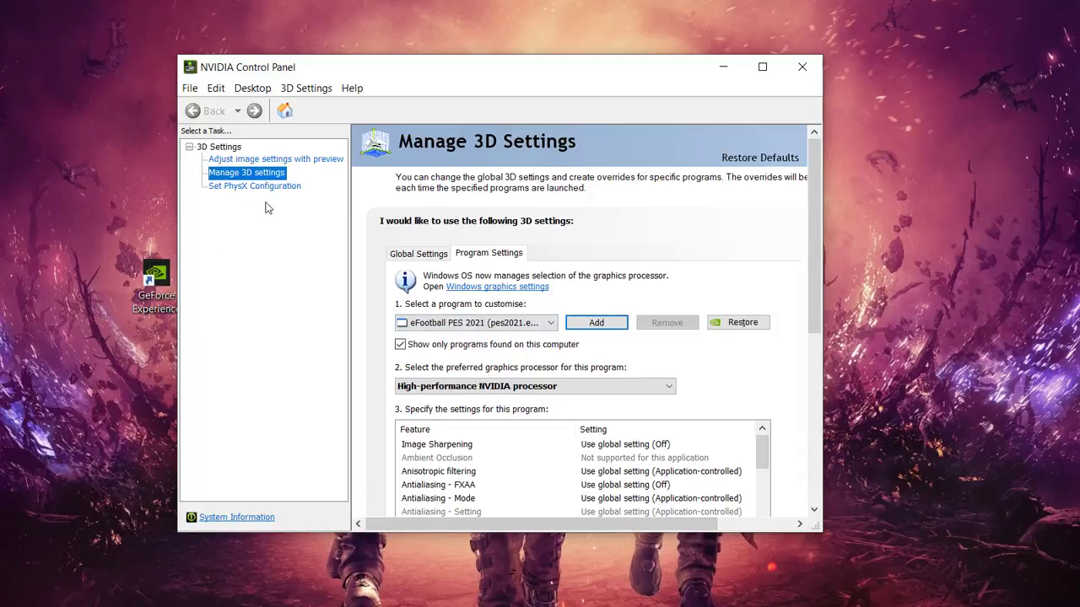
{"action": "left_click", "coordinate": [275, 158]}
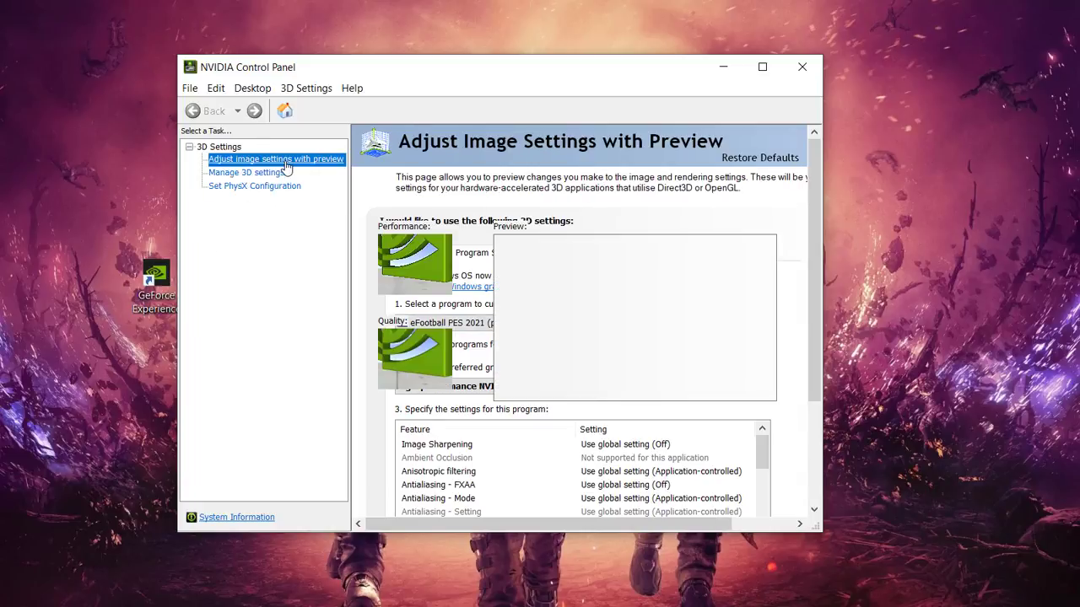
Make the GeForce GTX 950M the PhysX processor, then close NVIDIA Control Panel
{"action": "left_click", "coordinate": [254, 186]}
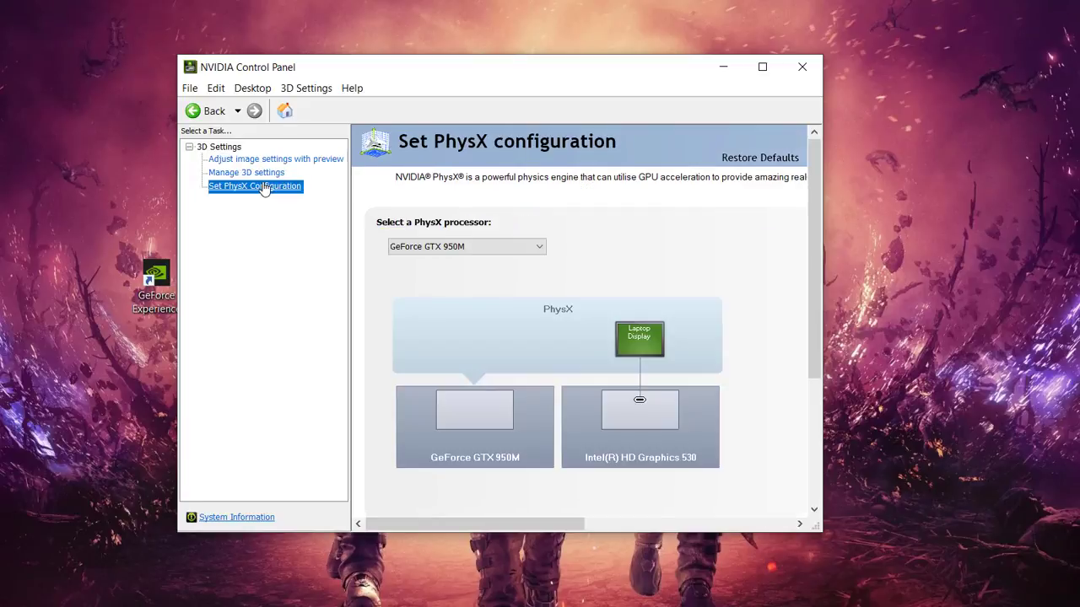
{"action": "mouse_move", "coordinate": [220, 198]}
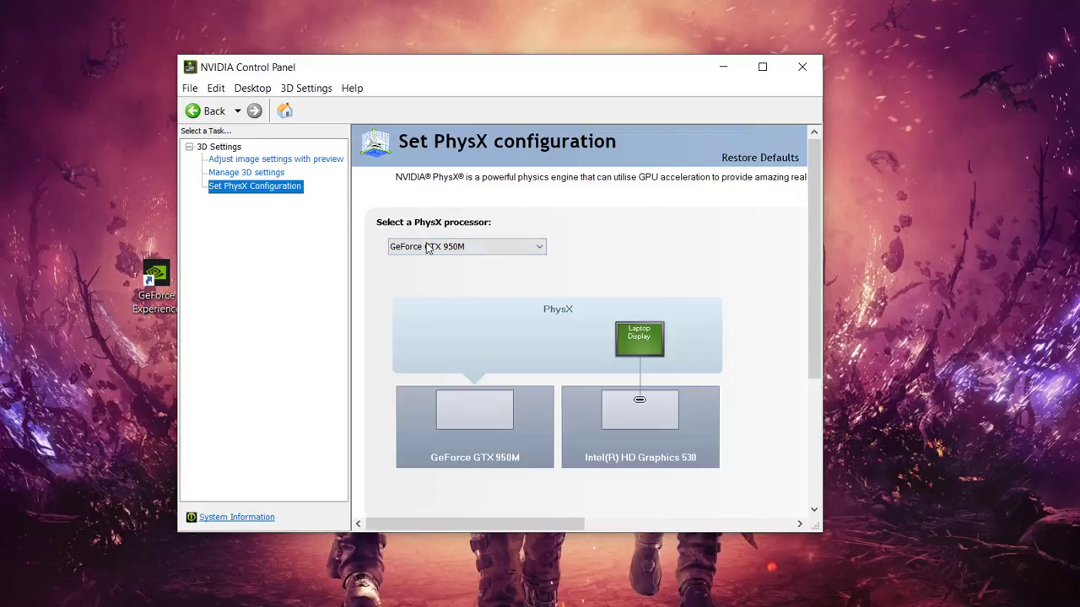
{"action": "left_click", "coordinate": [466, 246]}
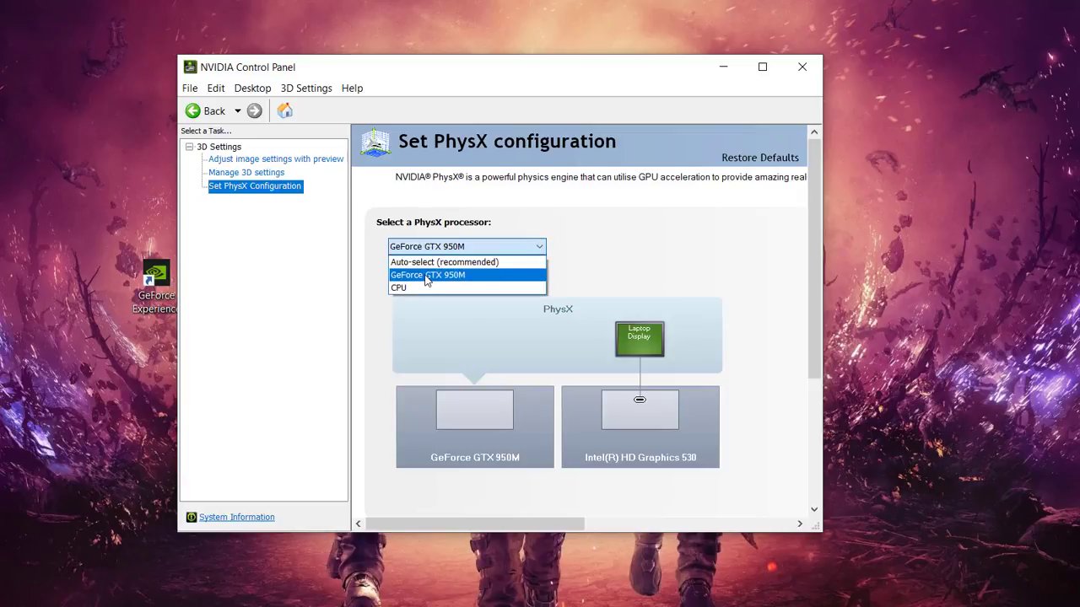
{"action": "left_click", "coordinate": [428, 275]}
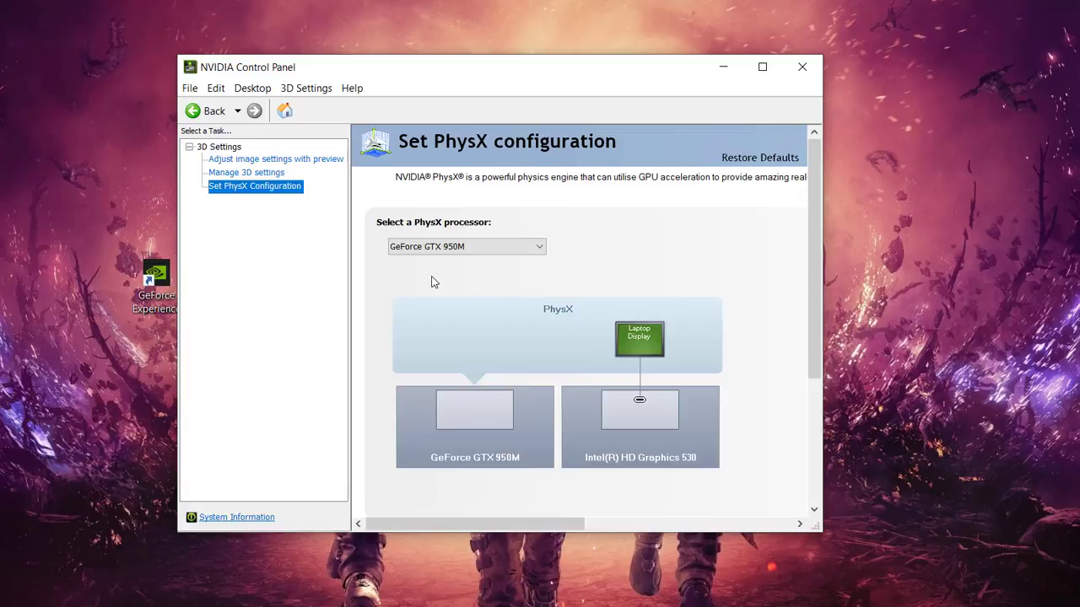
{"action": "mouse_move", "coordinate": [473, 274]}
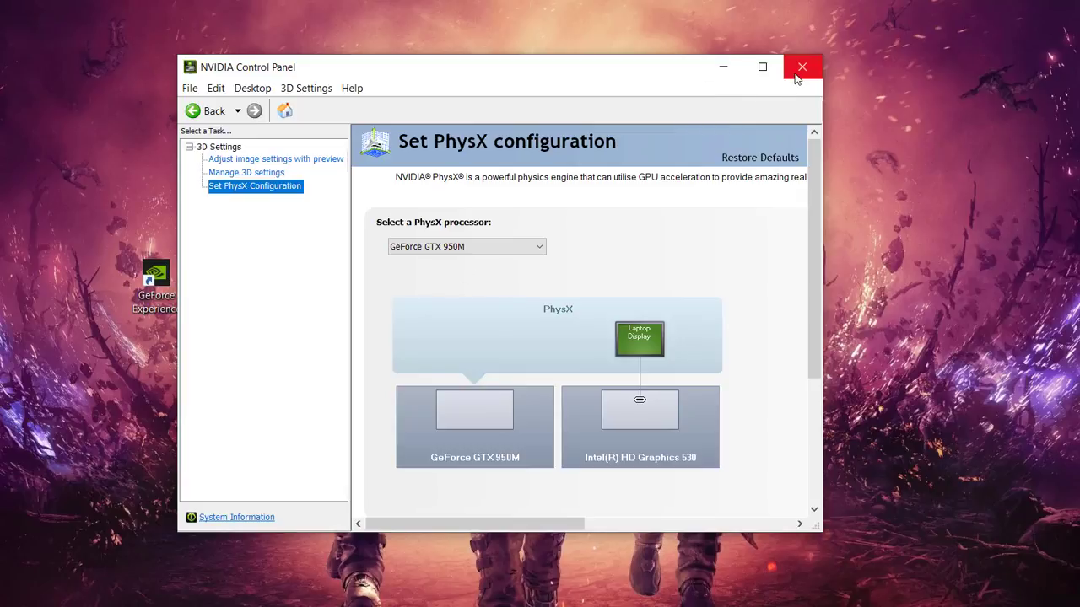
{"action": "left_click", "coordinate": [801, 66]}
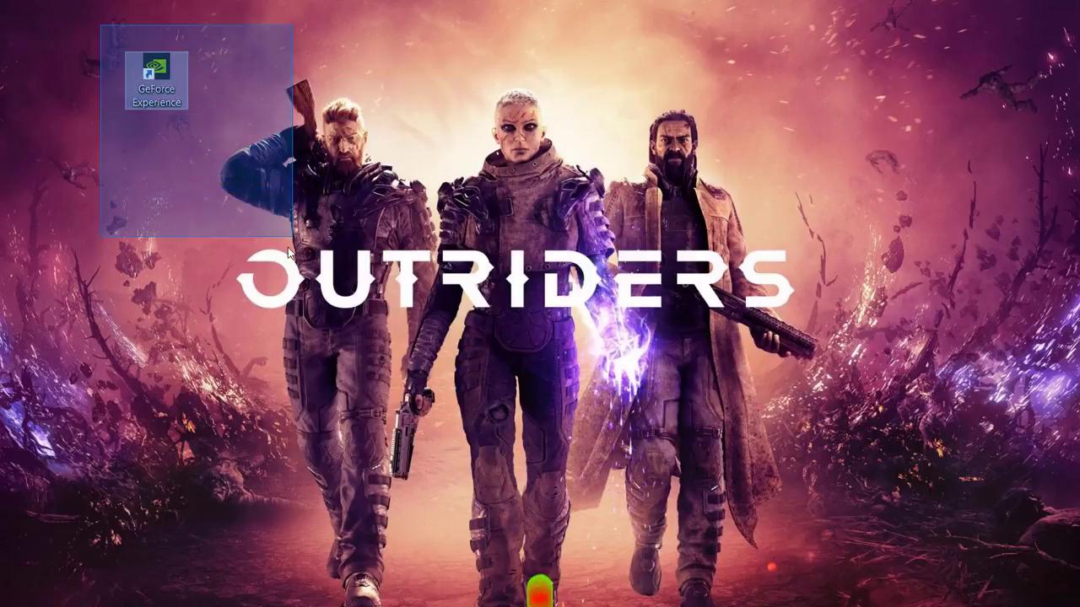